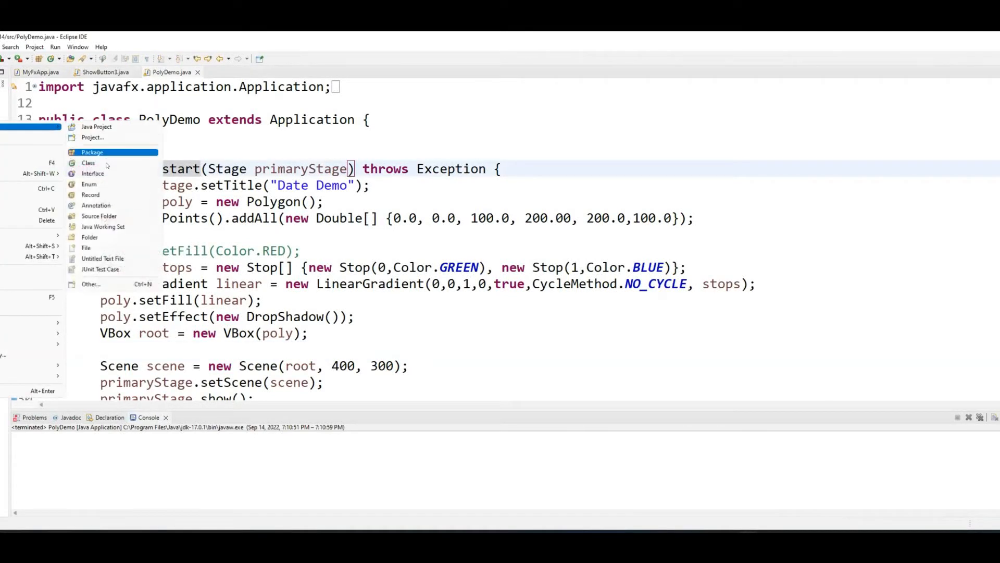
- Cancel the New Class wizard and save PolyDemo.java as RotateDemo.java in MYJavaFX914/src instead
left_click(89, 163)
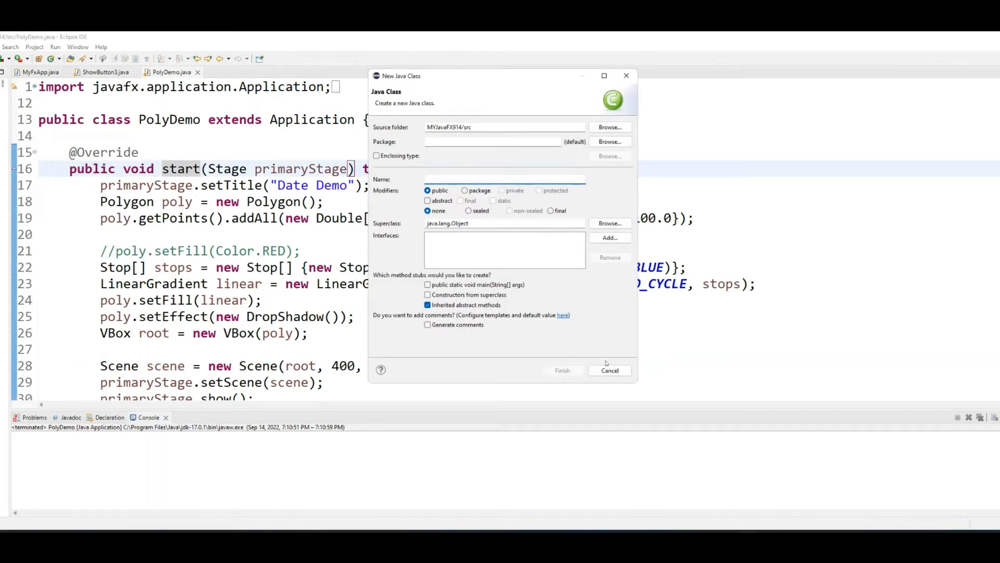
left_click(610, 370)
type("RotDemo.java")
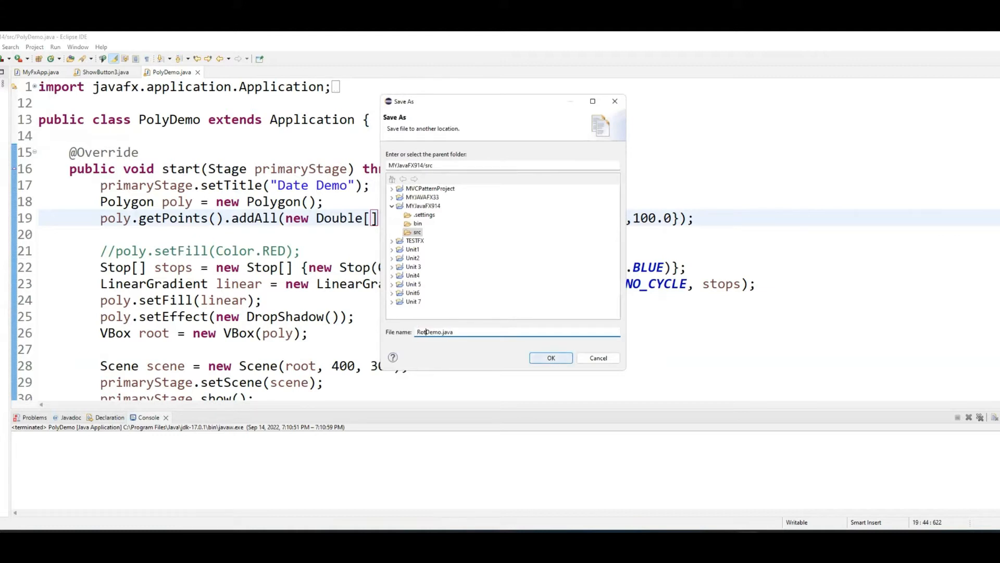
left_click(550, 358)
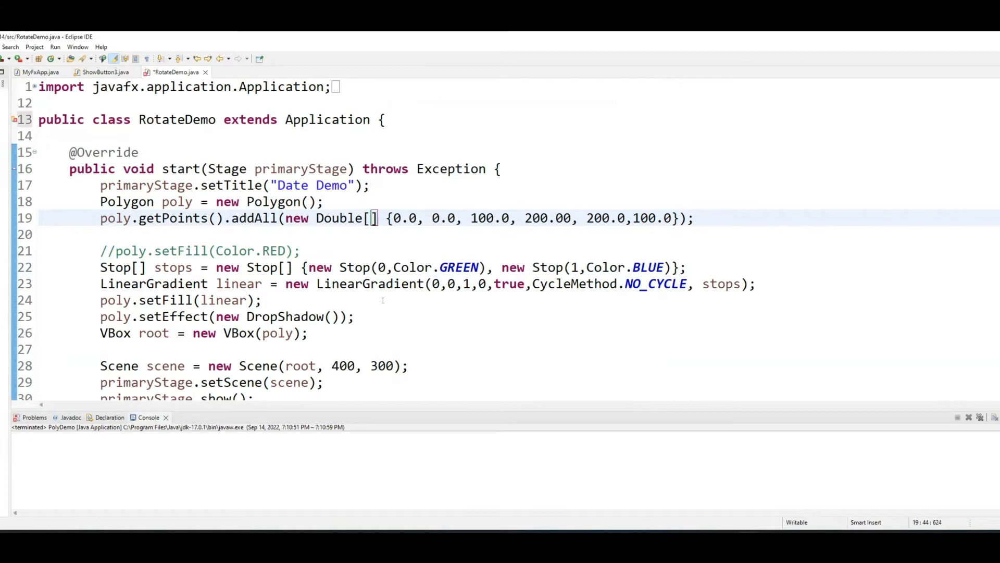
- Save the file, retitle the window "Rotate Demo" and delete the polygon and gradient lines
key("ctrl+s")
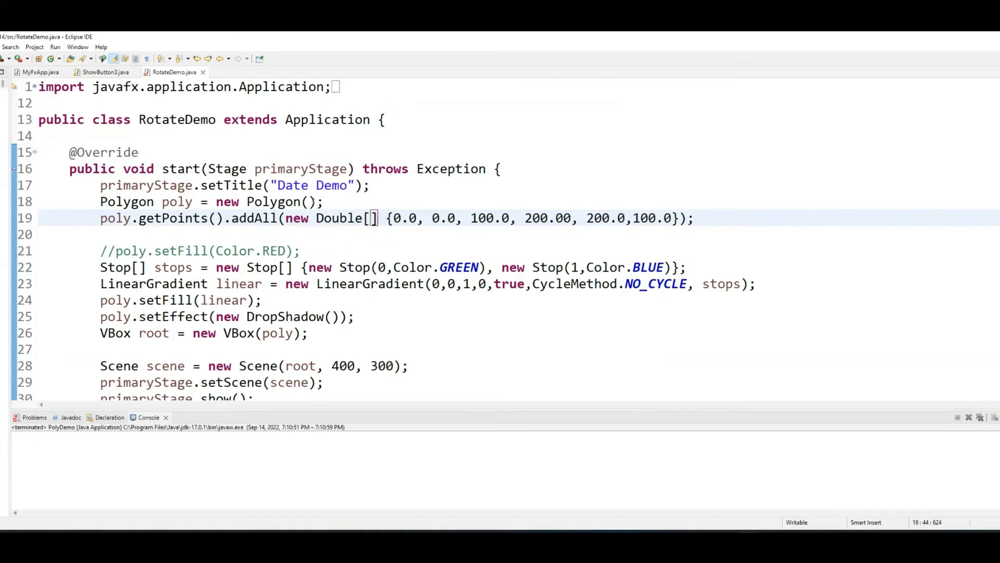
type("Rota")
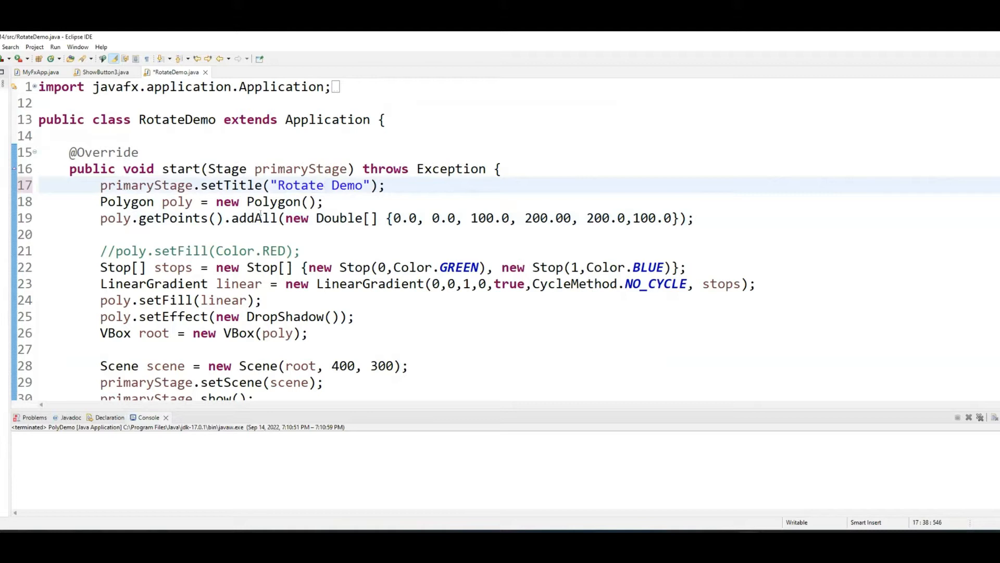
scroll("down", 3)
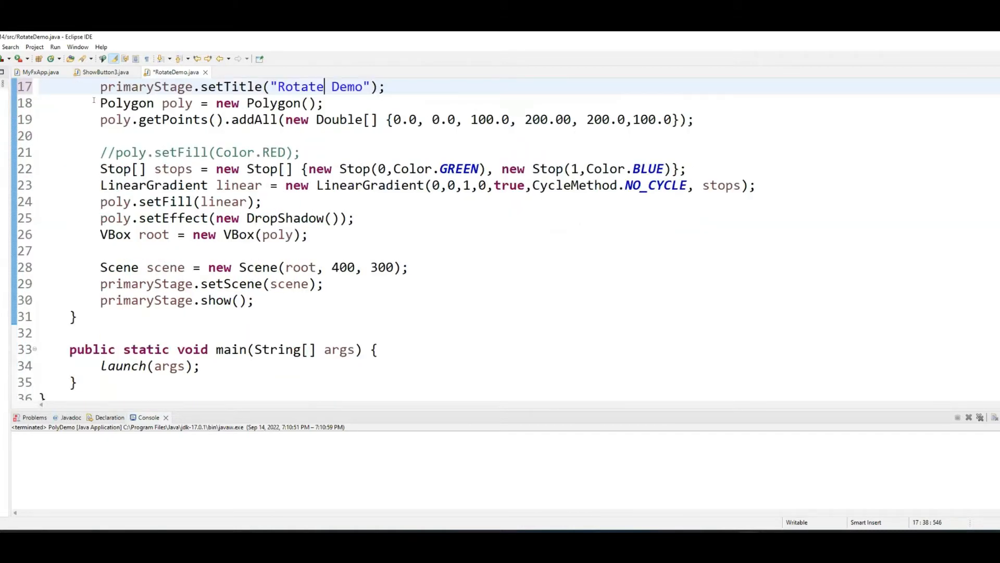
left_click_drag(100, 103, 354, 218)
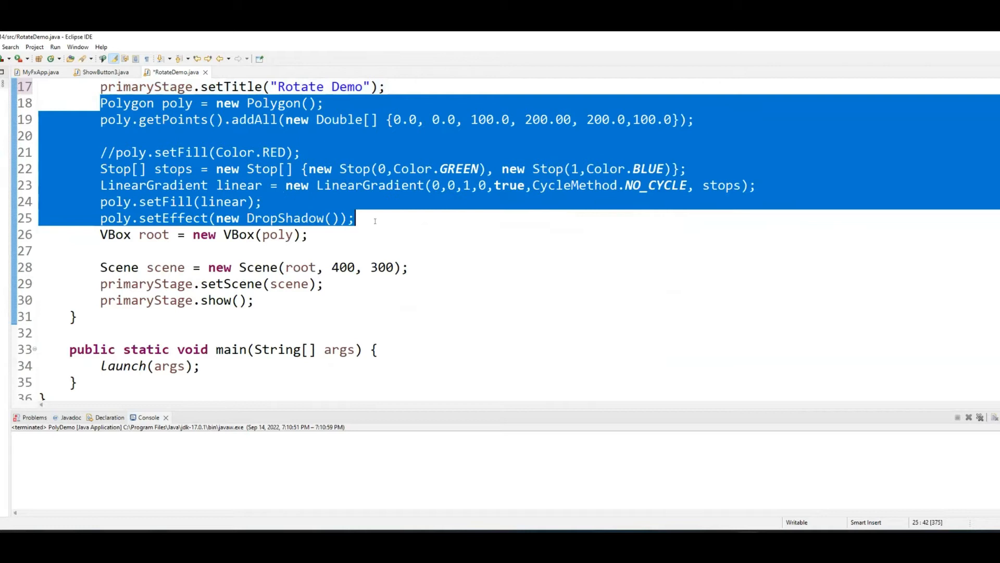
key("Delete")
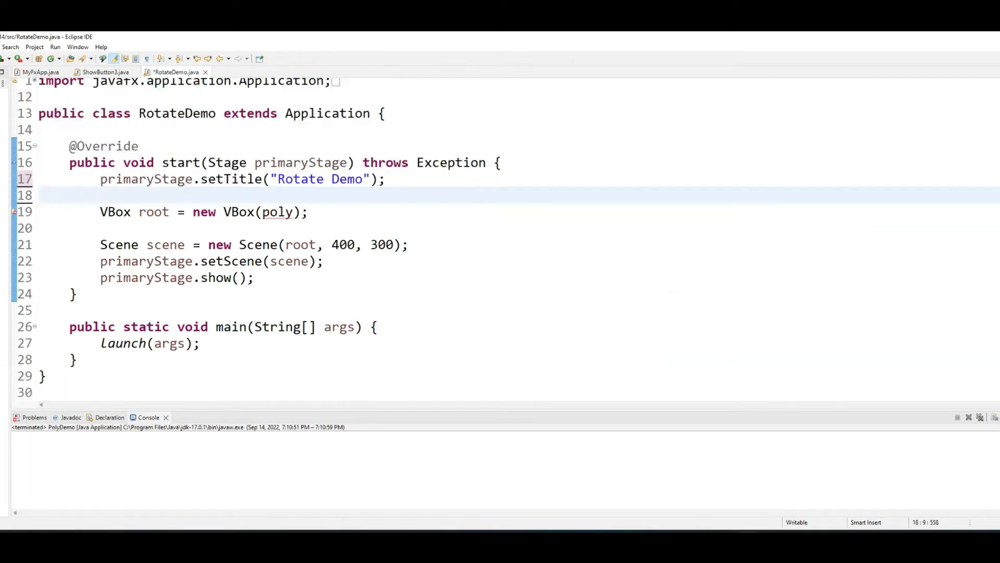
- Declare Rectangle rect = new Rectangle(200,100,200,200) and put rect in the VBox in place of poly
type("Rect")
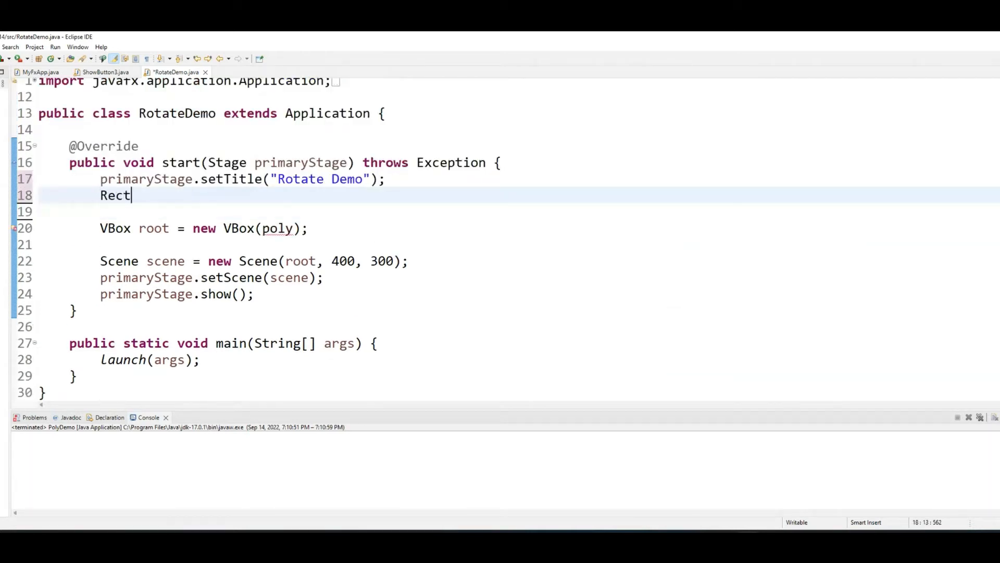
type("angle rect")
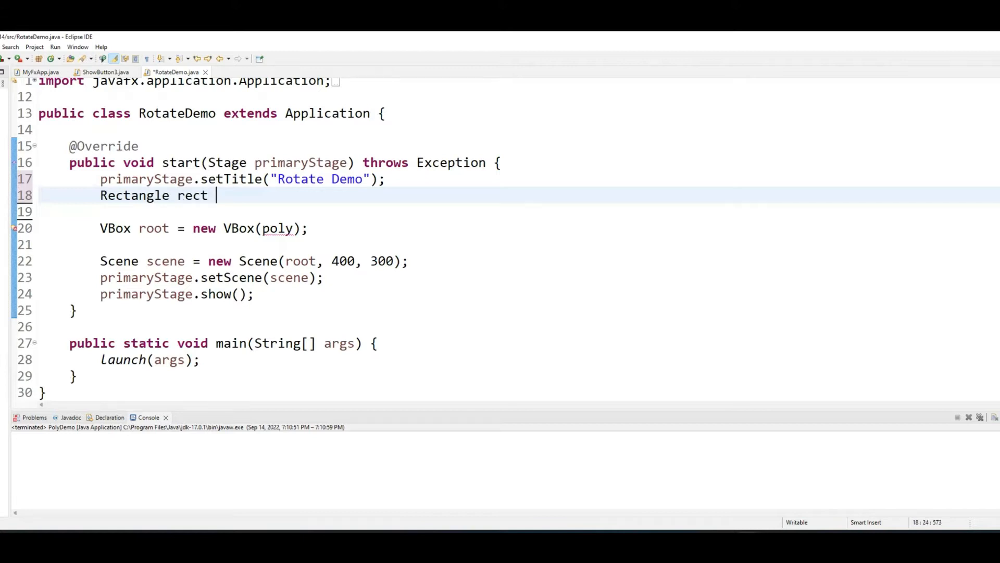
type("= n")
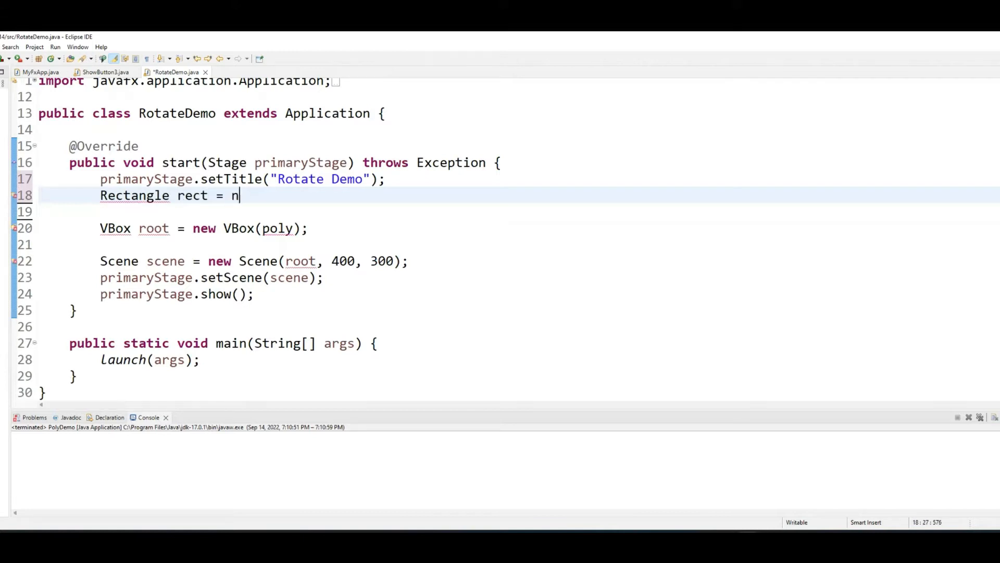
type("ew RE")
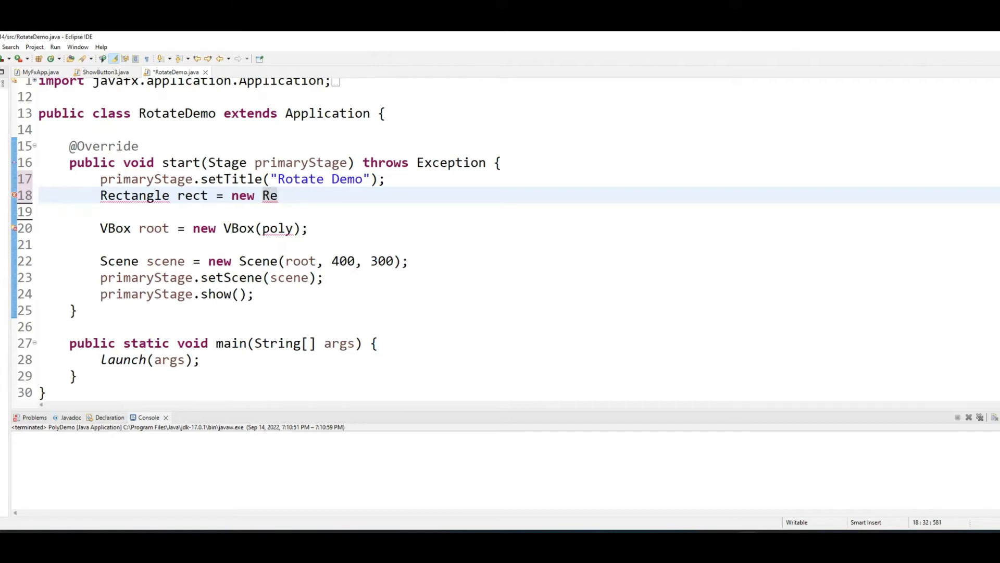
type("ctah")
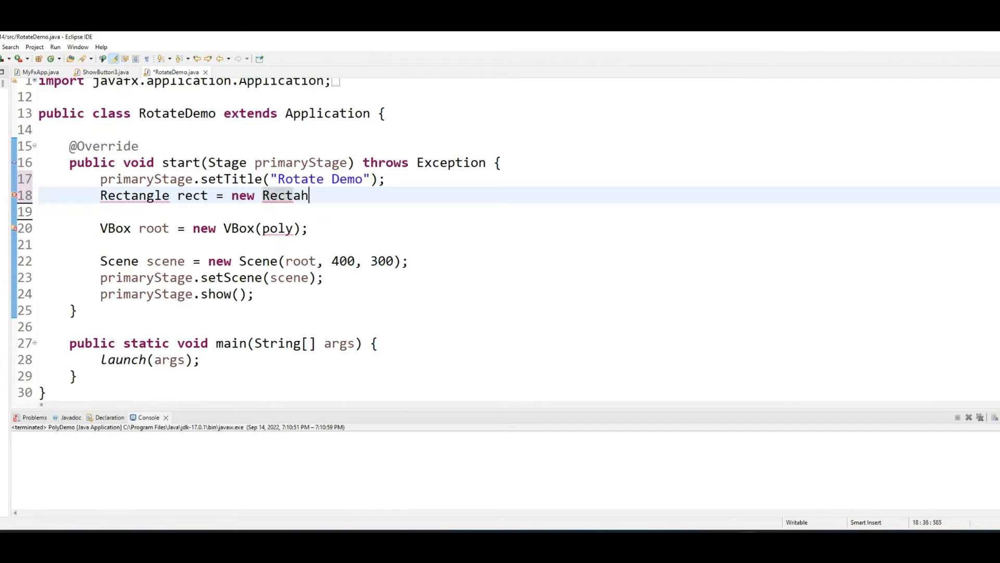
type("gle()")
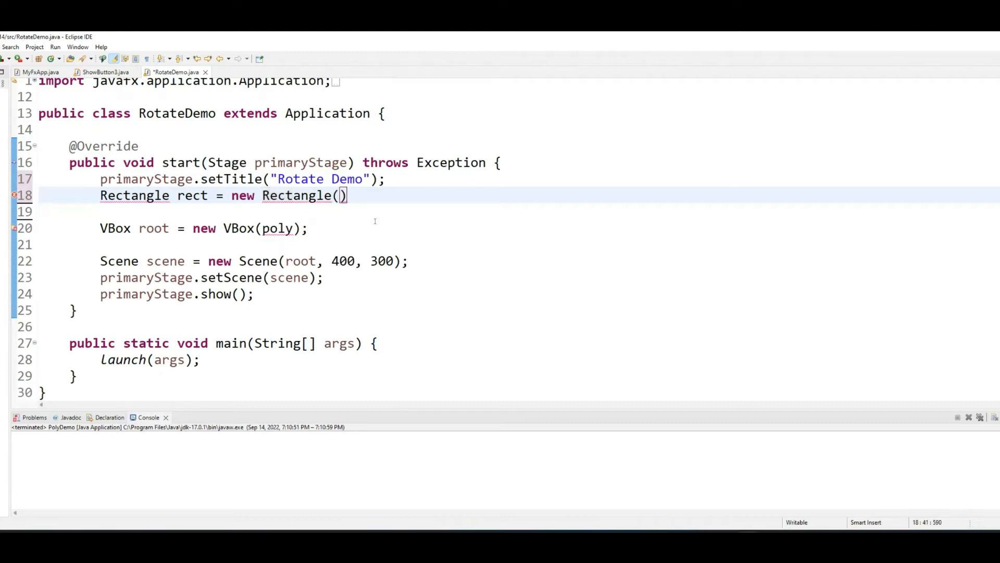
type(";")
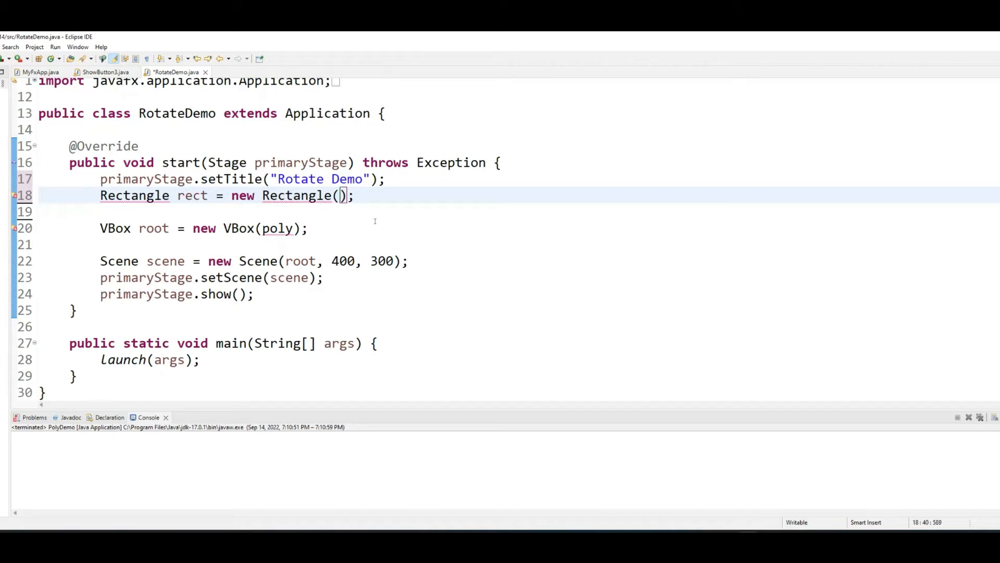
type("200,100")
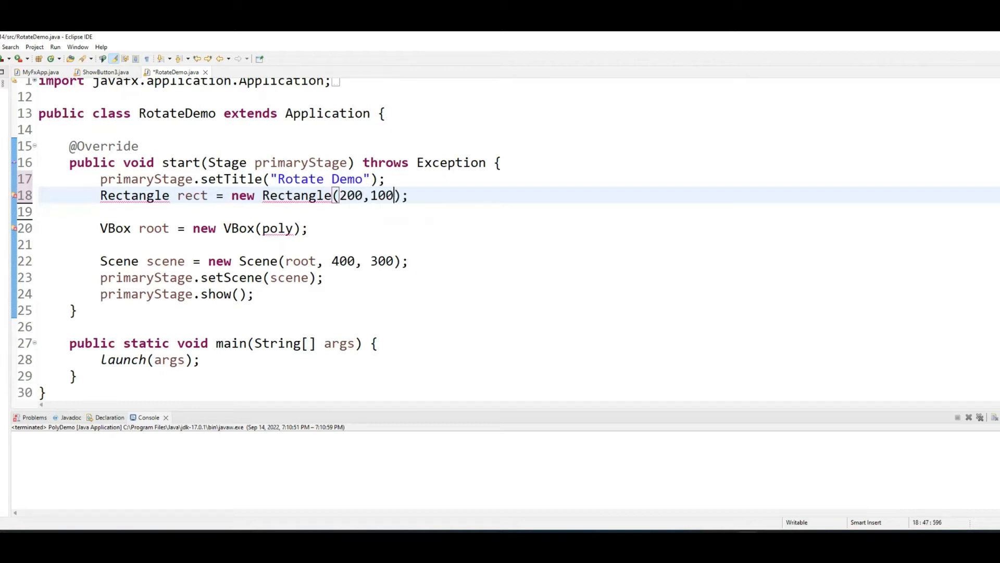
type(",200,20")
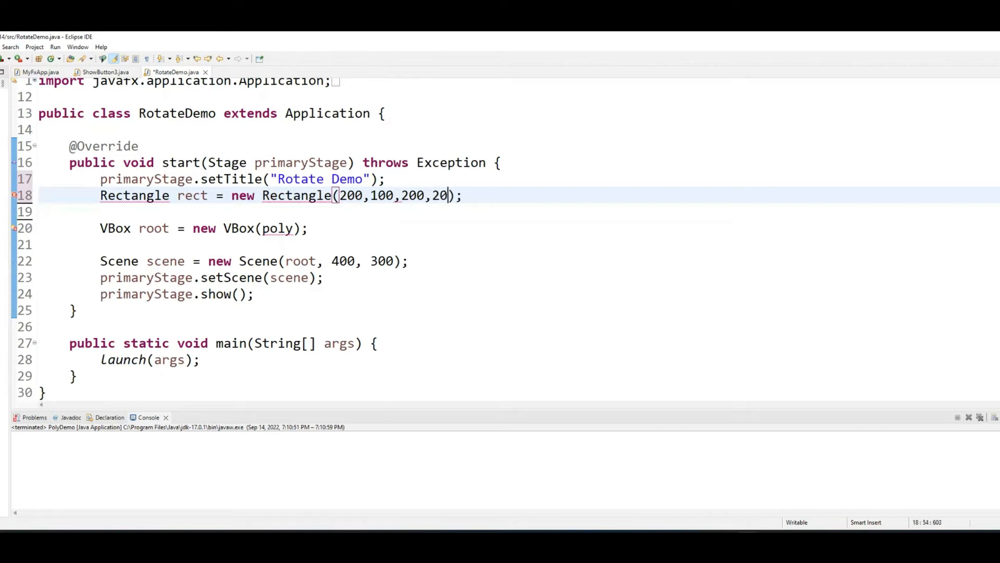
type("0")
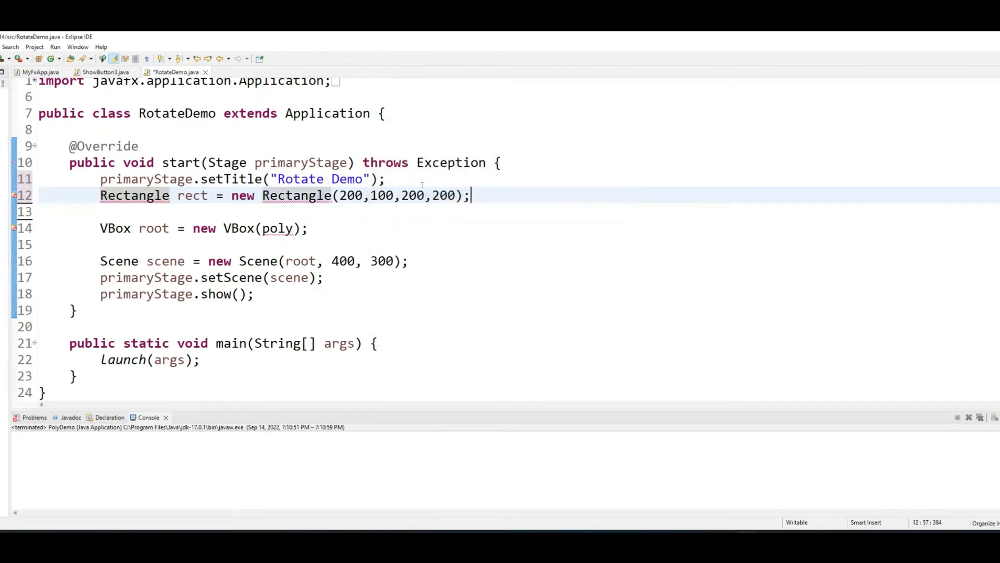
double_click(277, 228)
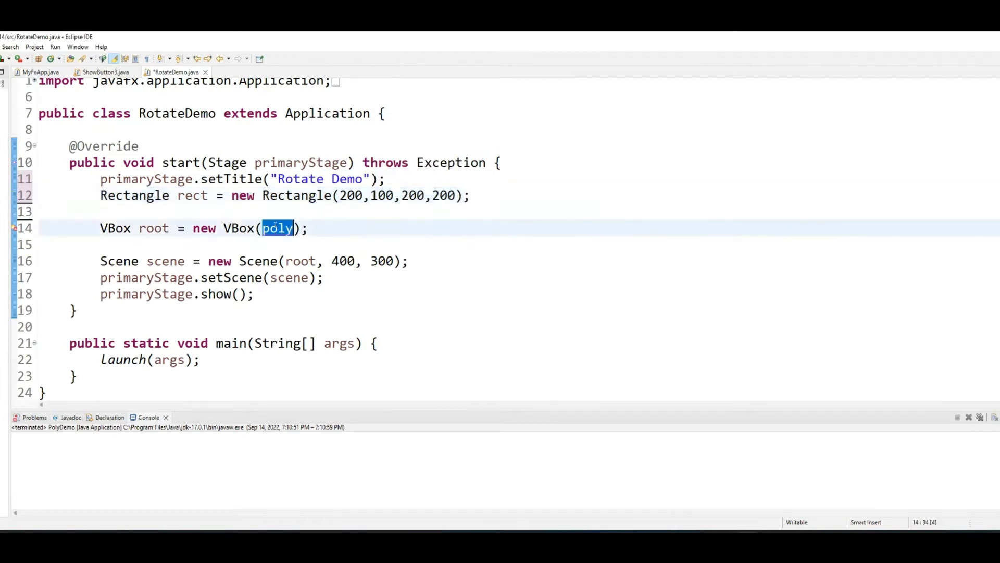
type("rect")
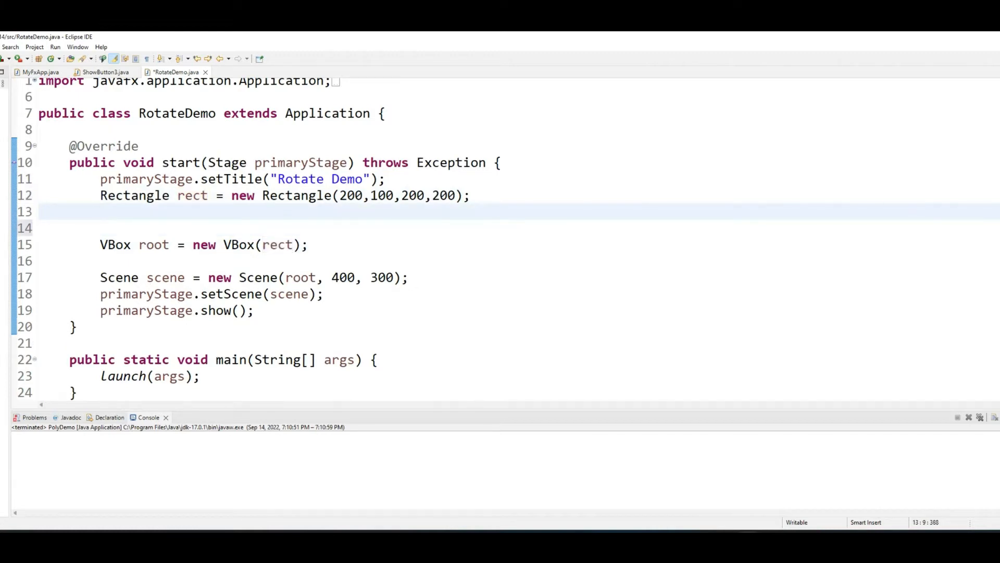
- Fill the rectangle with Color.LIMEGREEN and stroke it with Color.HOTPINK at width 5
type("rect.setFill(Color.);")
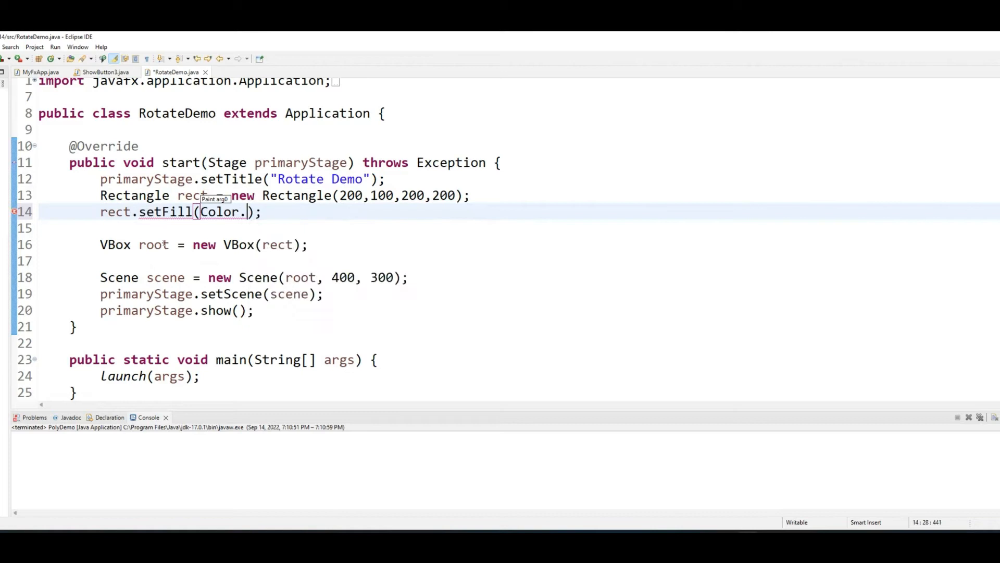
type("LIMEGREEN")
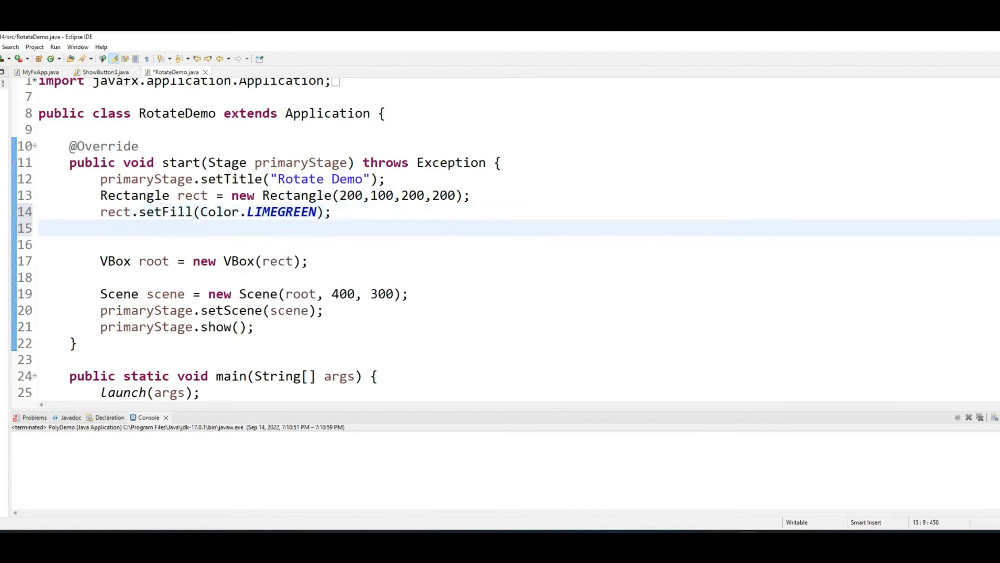
type("rect.setStroke(C);")
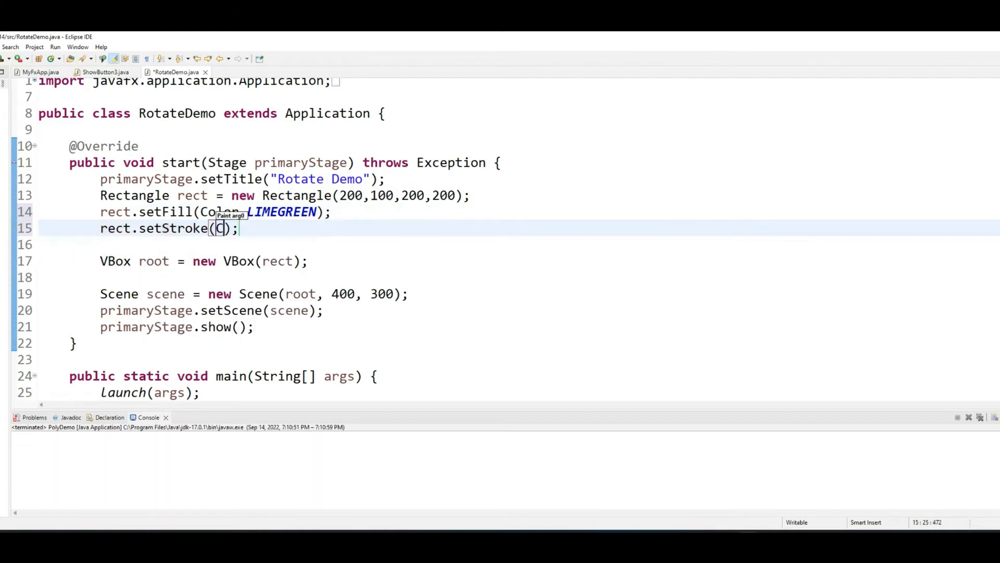
type("Color.HOTPINK);")
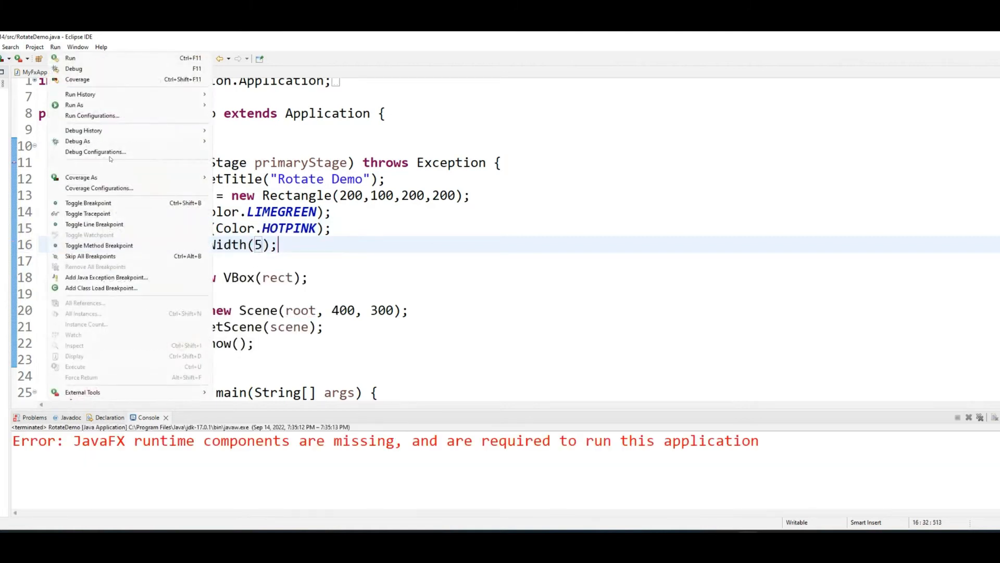
- Launch RotateDemo from Run Configurations as a Java Application and view the bordered square
left_click(92, 116)
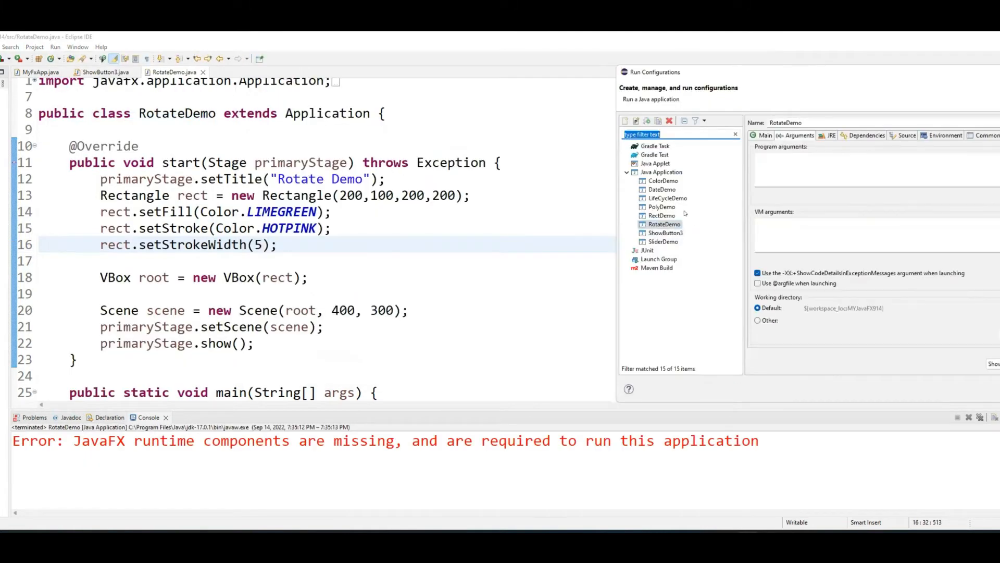
left_click(661, 215)
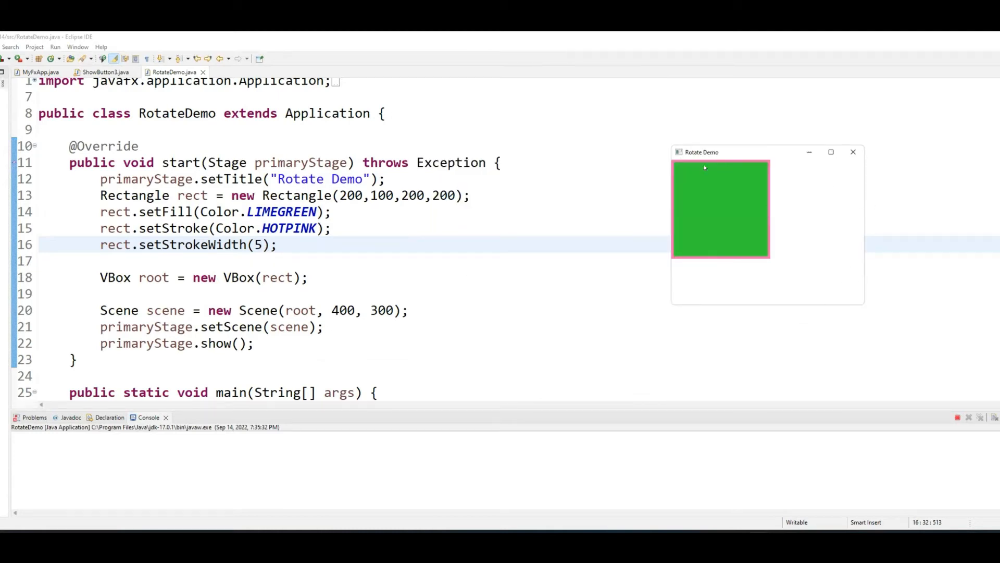
mouse_move(764, 197)
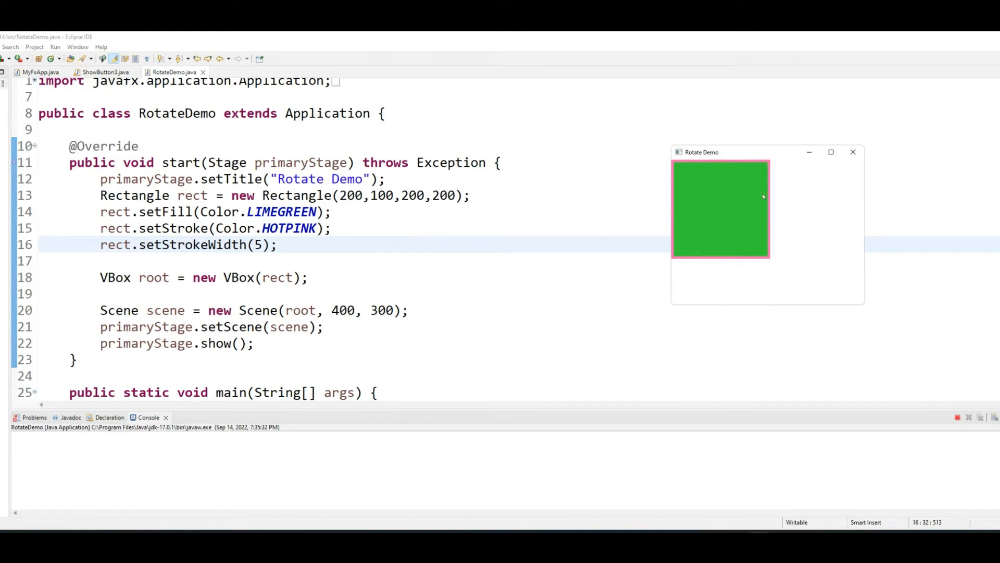
mouse_move(770, 244)
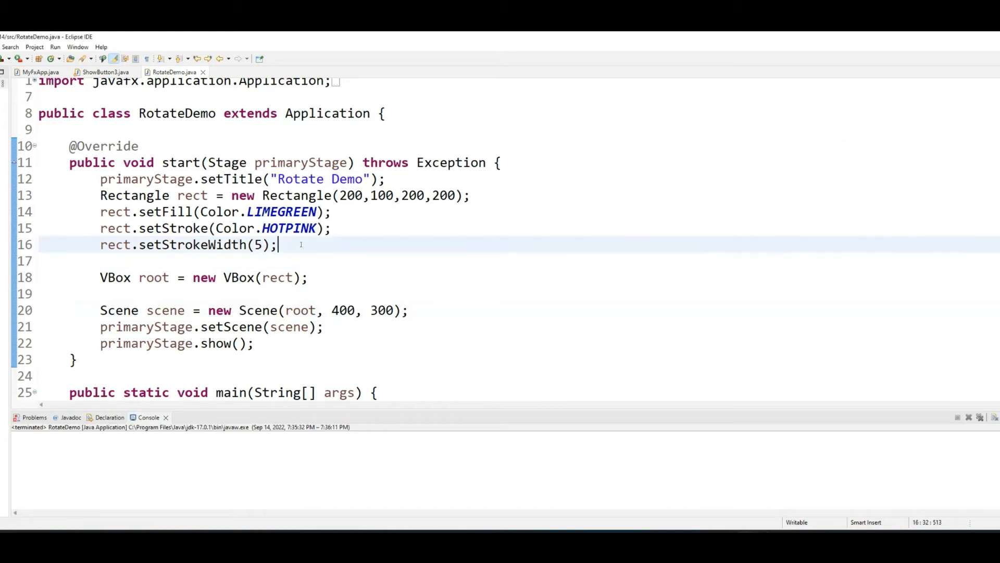
- Add RotateTransition rotate = new RotateTransition(); below the stroke width line
key("Enter")
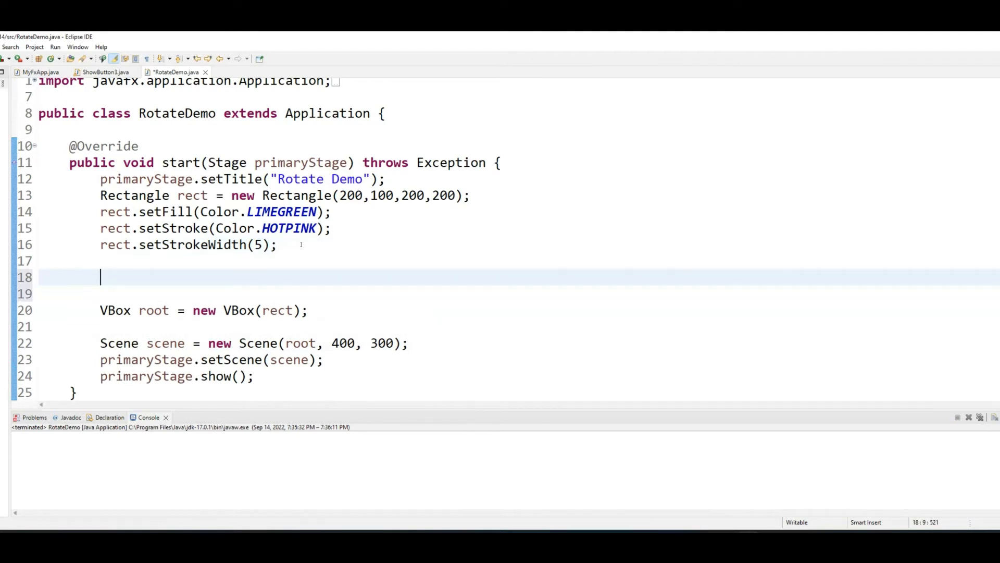
type("Rora")
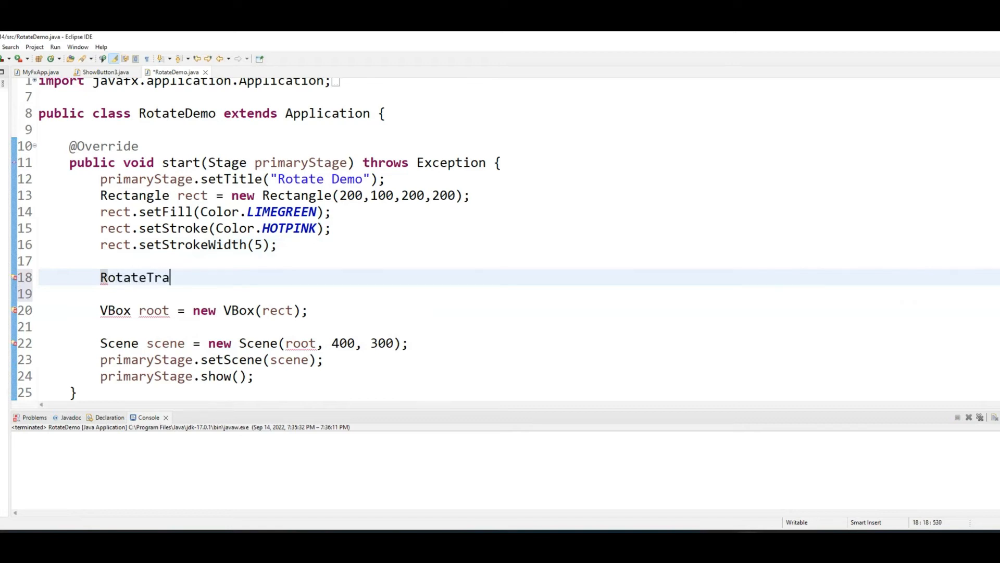
type("nsition")
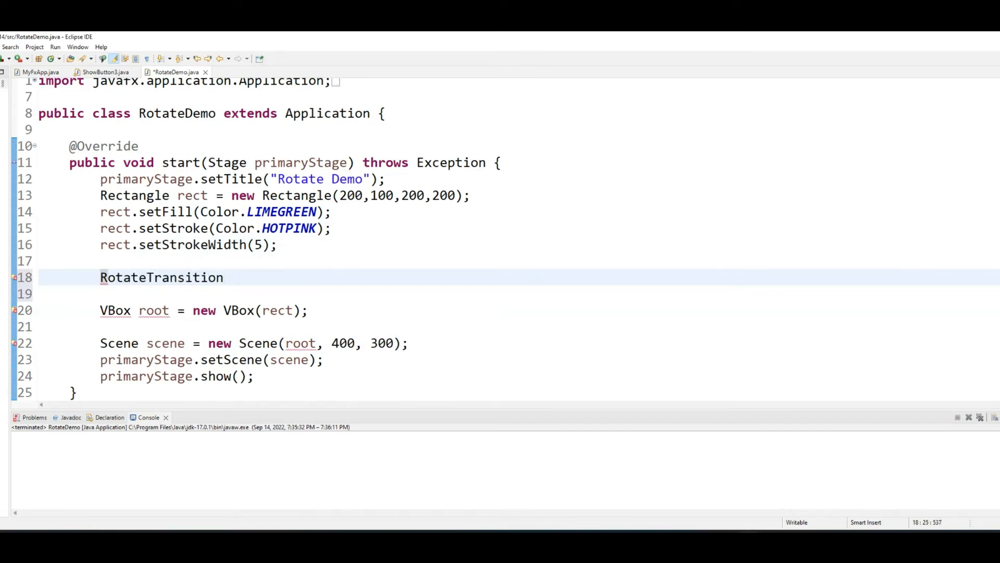
type("rotate =")
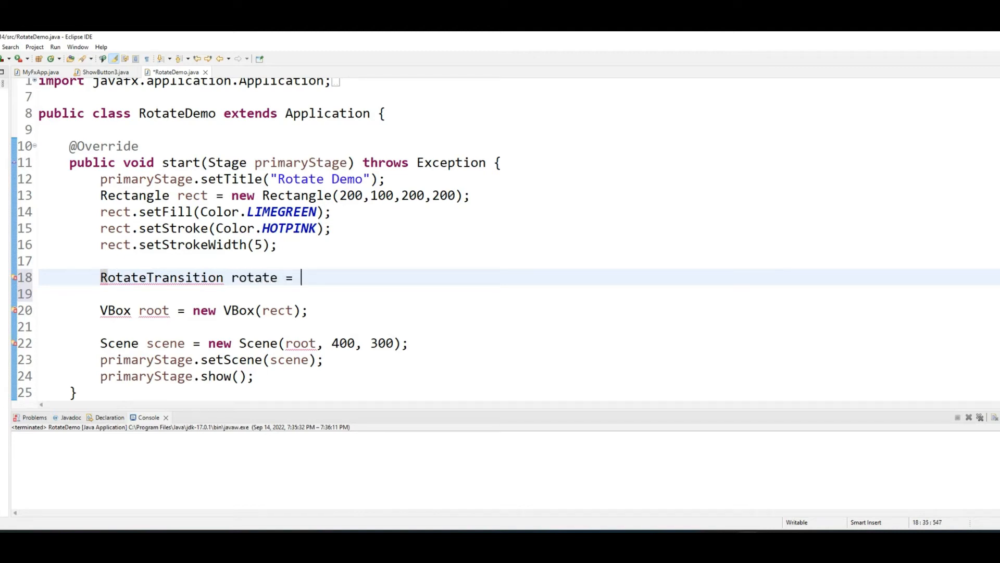
type("new Ro")
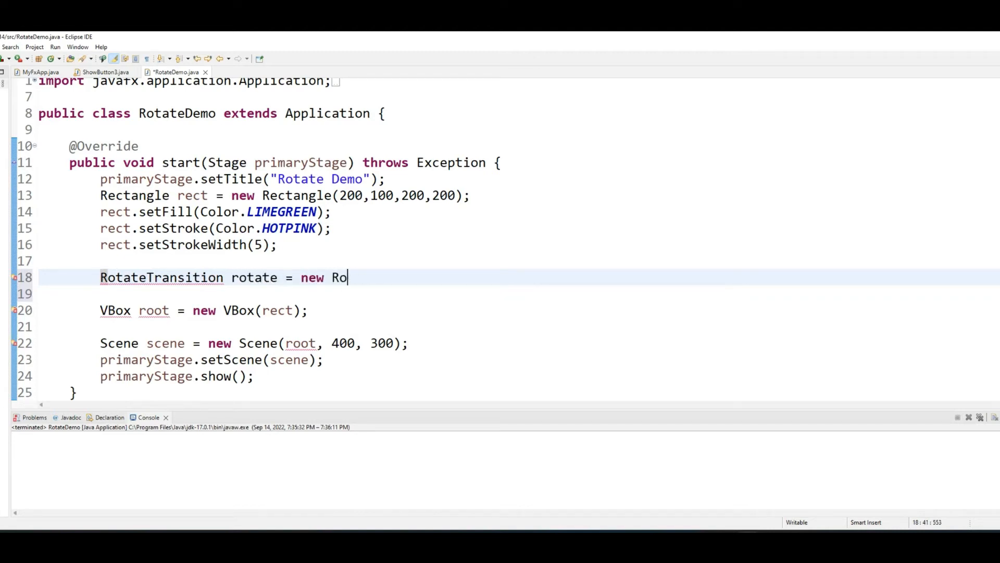
type("tateT")
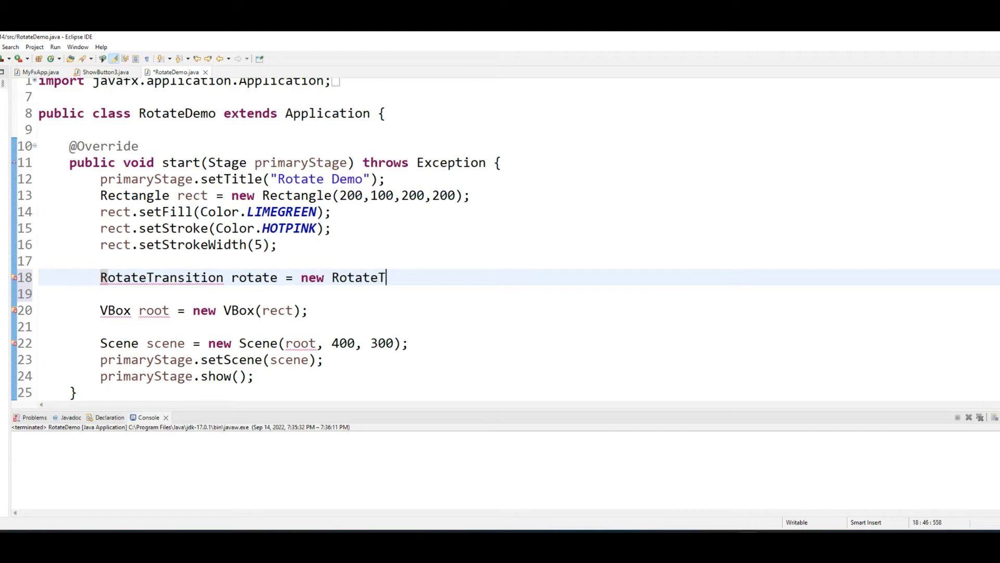
type("ransiti")
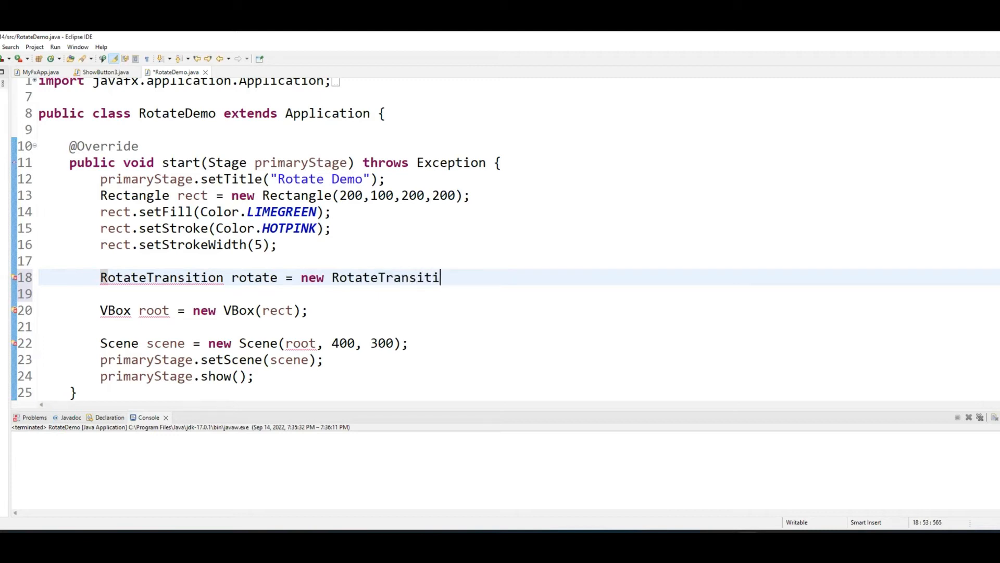
type("on()")
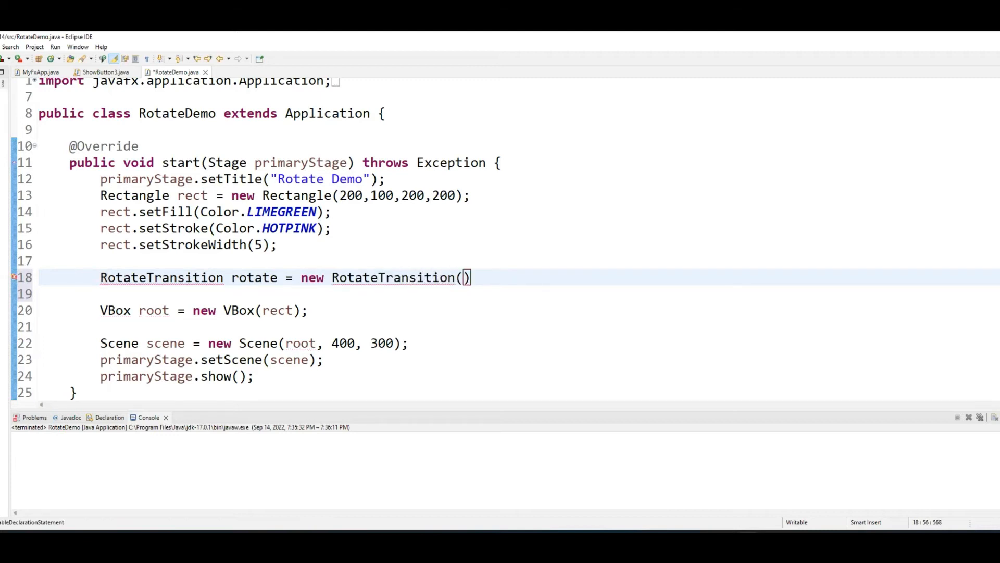
key("Backspace")
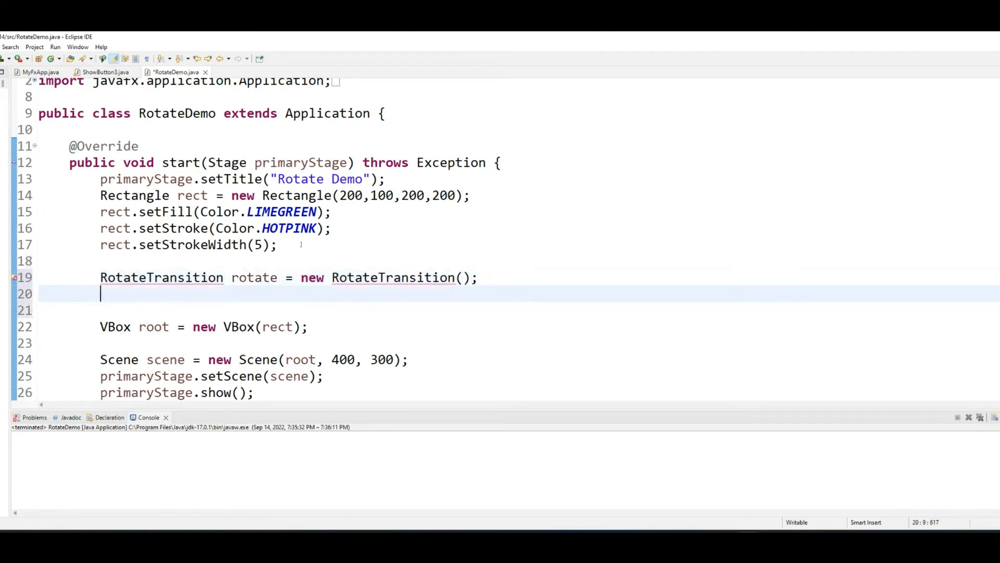
- Set the transition's axis with rotate.setAxis(Rotate.Z_AXIS);
type("r")
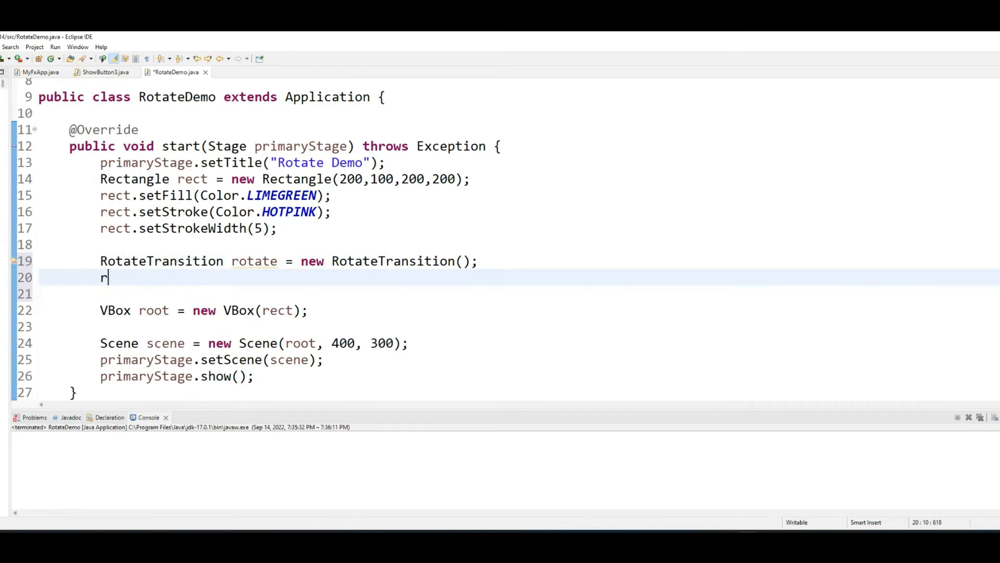
type("otate.setAxis(null);")
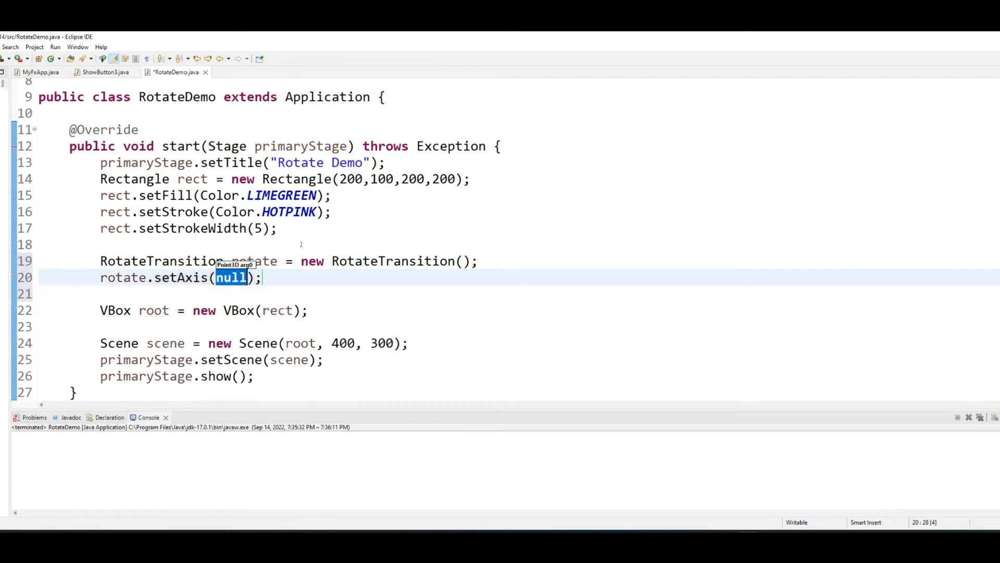
type("R")
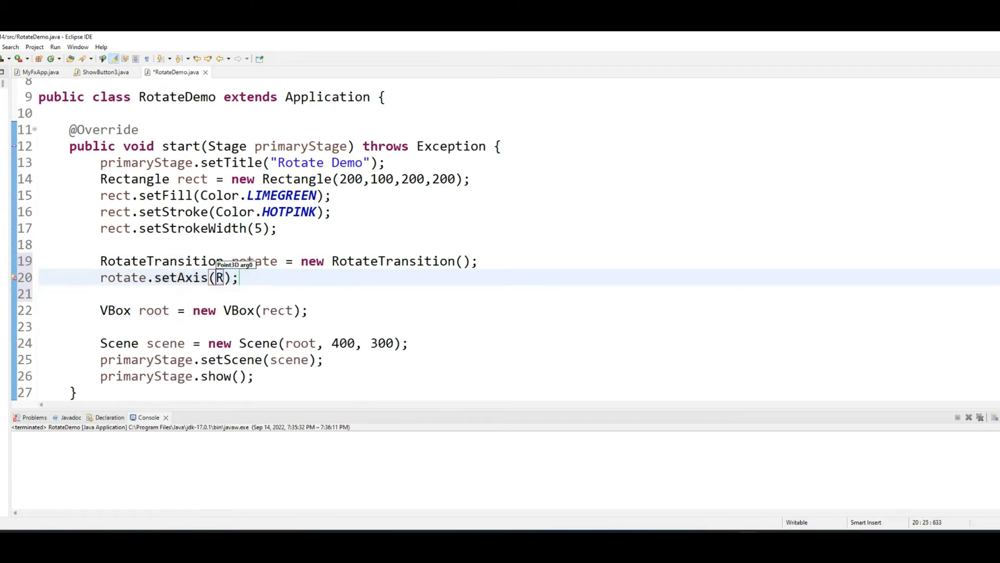
type("otate.Z_AXIS")
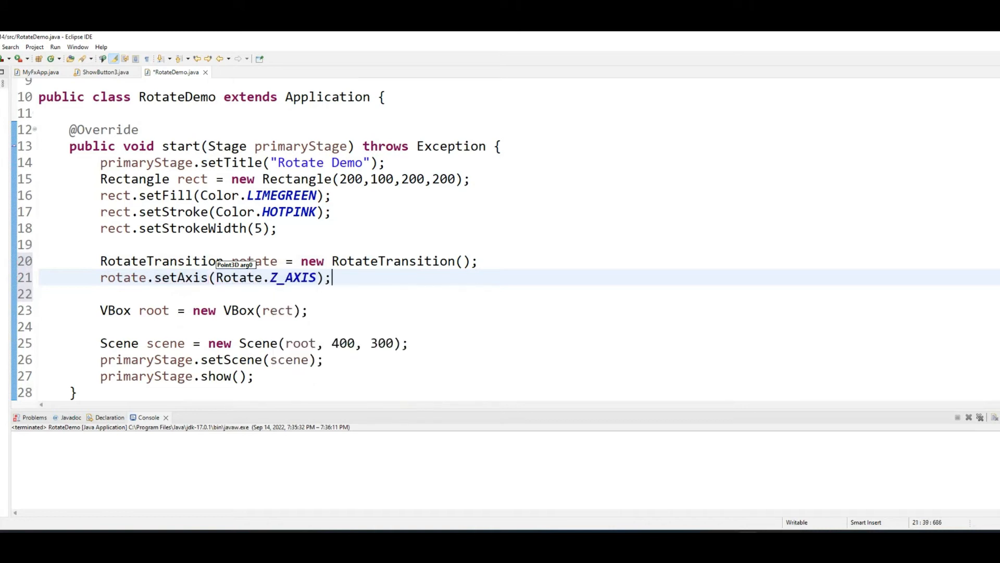
key("enter")
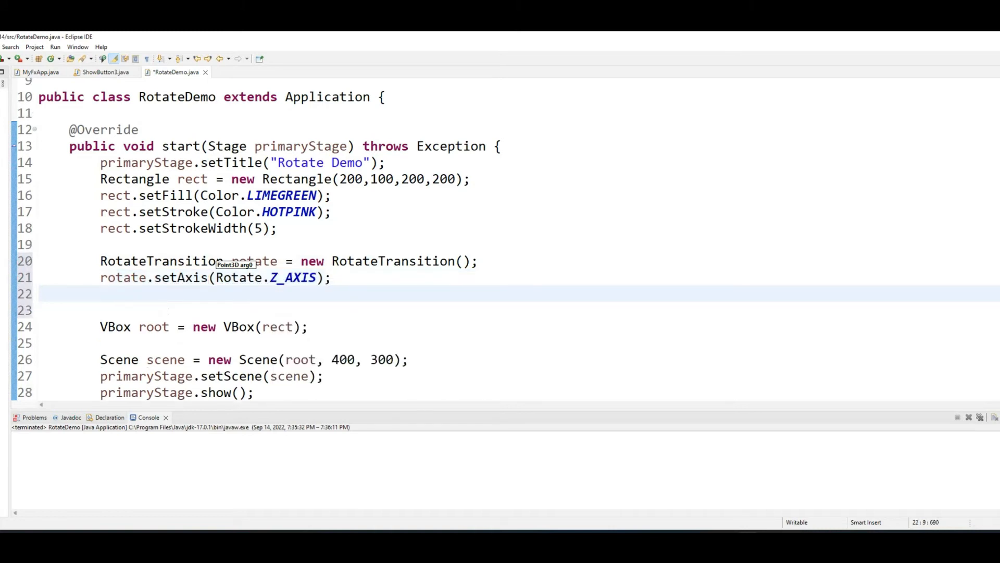
- Add rotate.setByAngle(360) and rotate.setCycleCount(500) for a full turn repeated 500 times
type("rotate.setByAngle(360);")
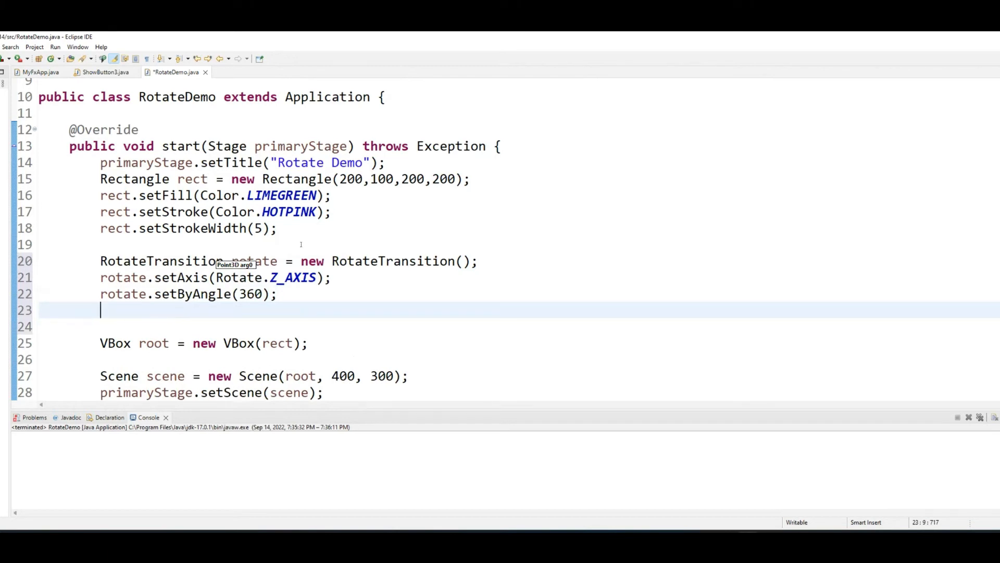
type("rotate.")
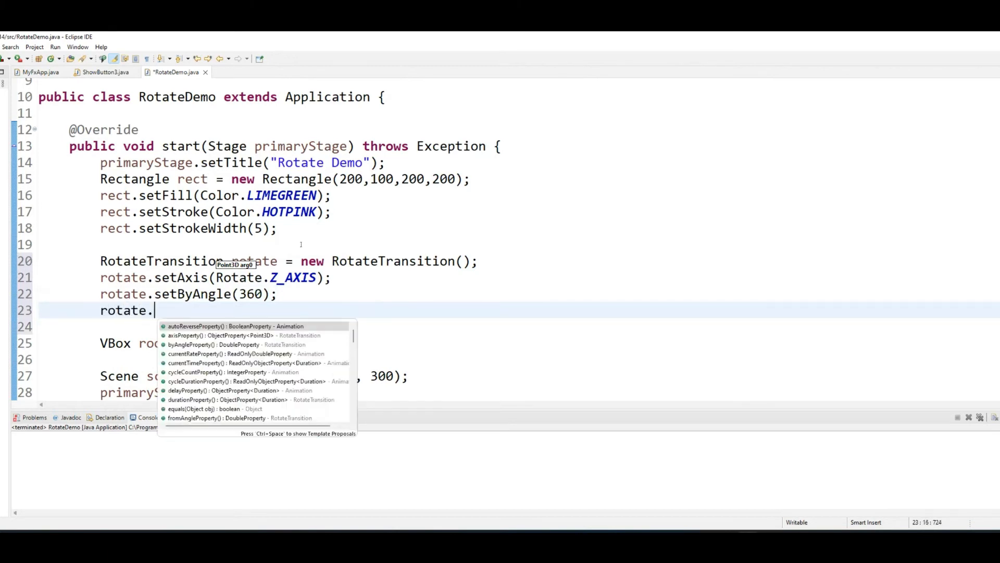
type("setCu")
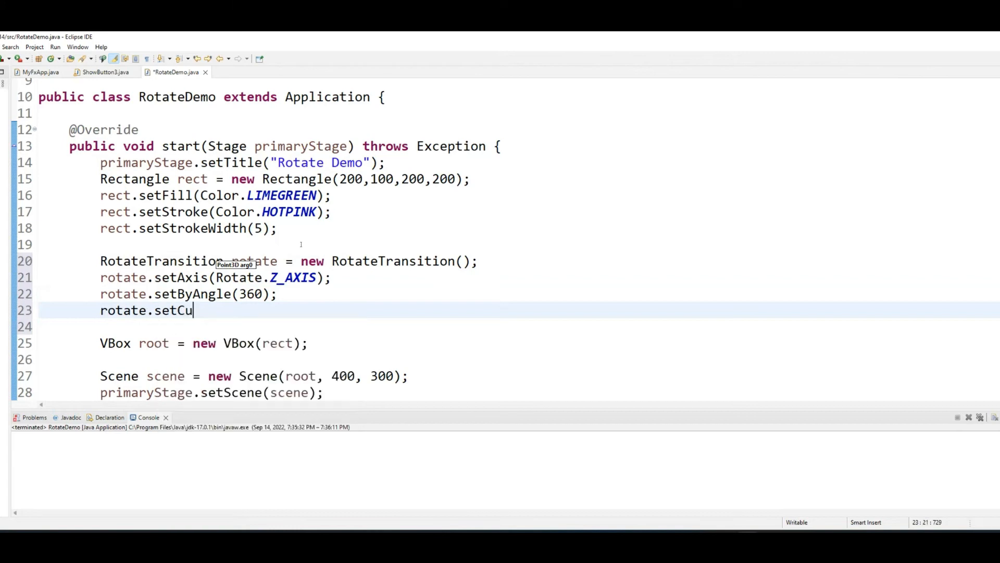
type("cleCount")
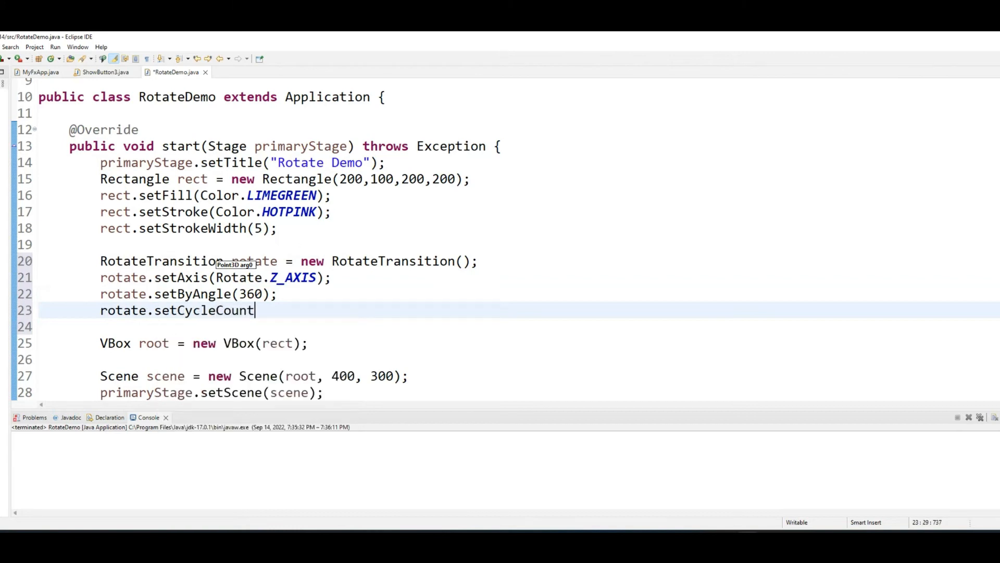
type("(500)")
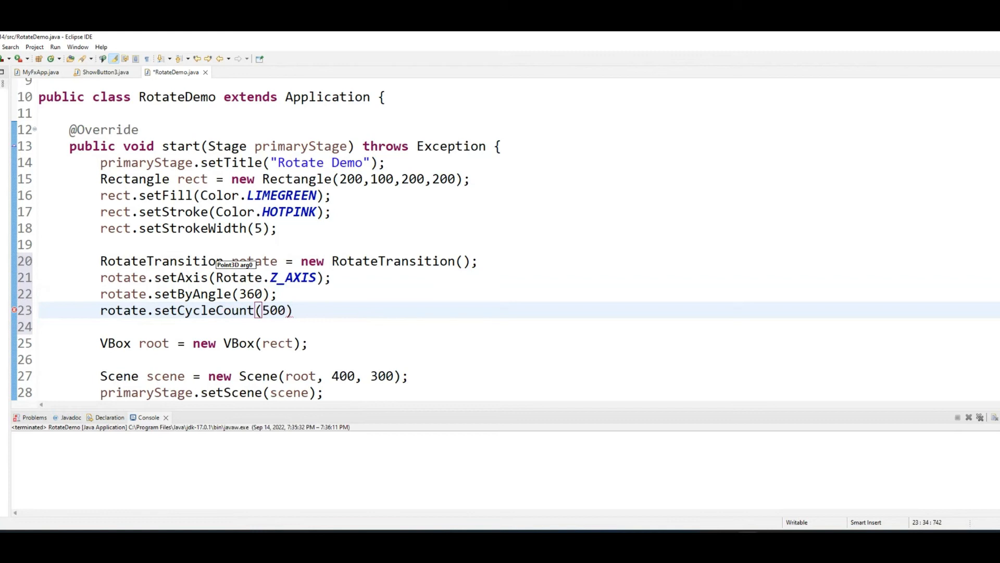
type(";")
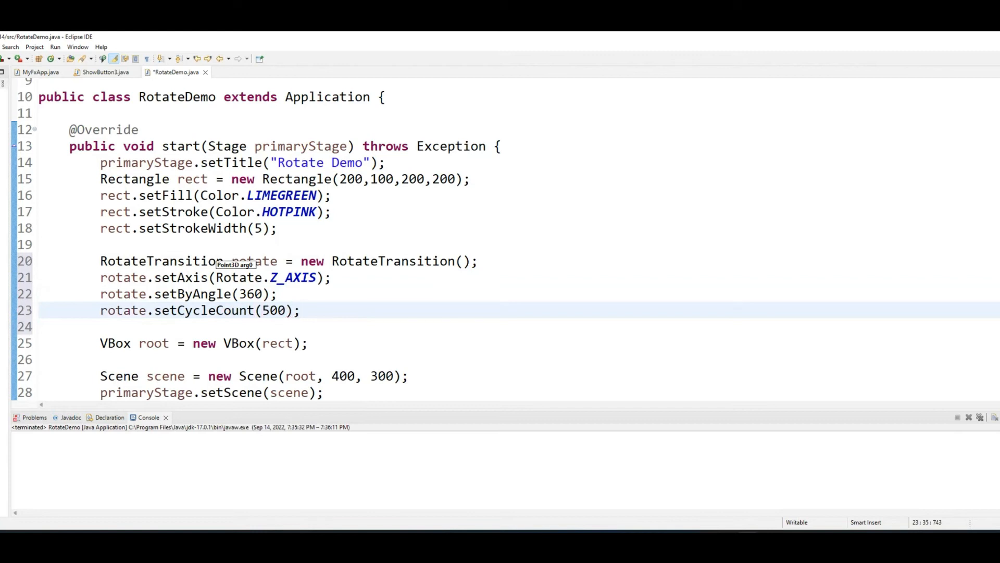
- Set the cycle length with rotate.setDuration(Duration.millis(1000));
type("rotate.")
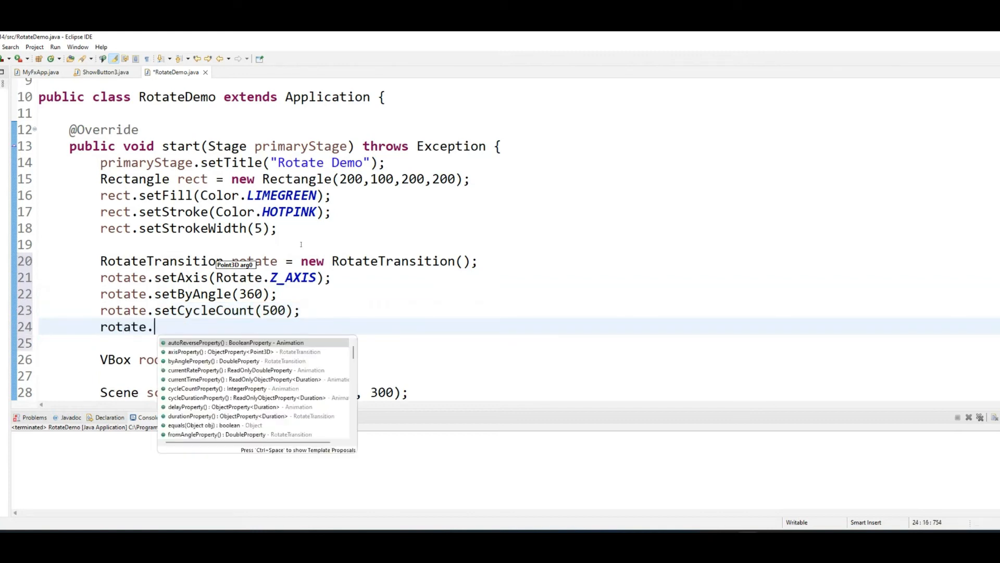
type("setDuration(null);")
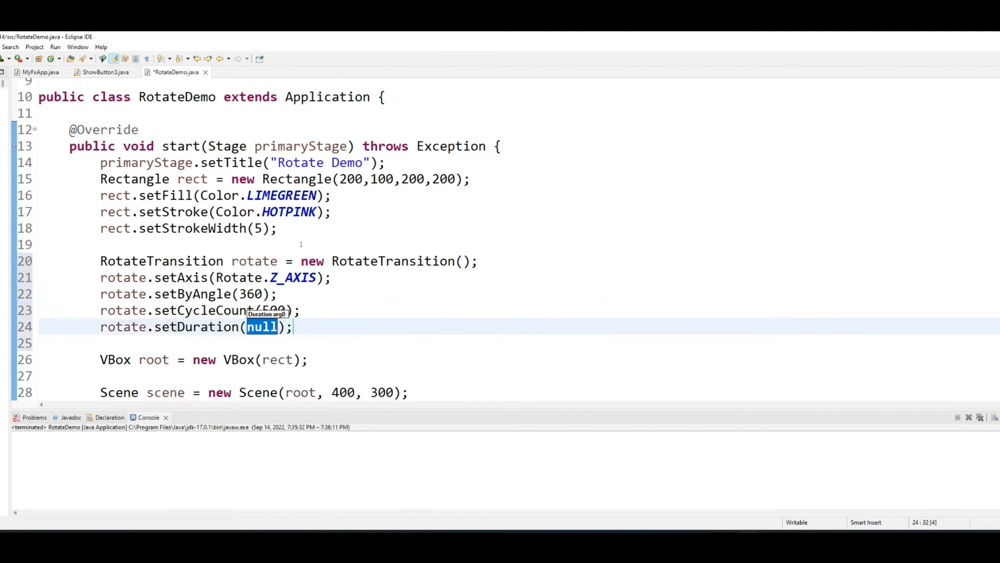
type("Durari")
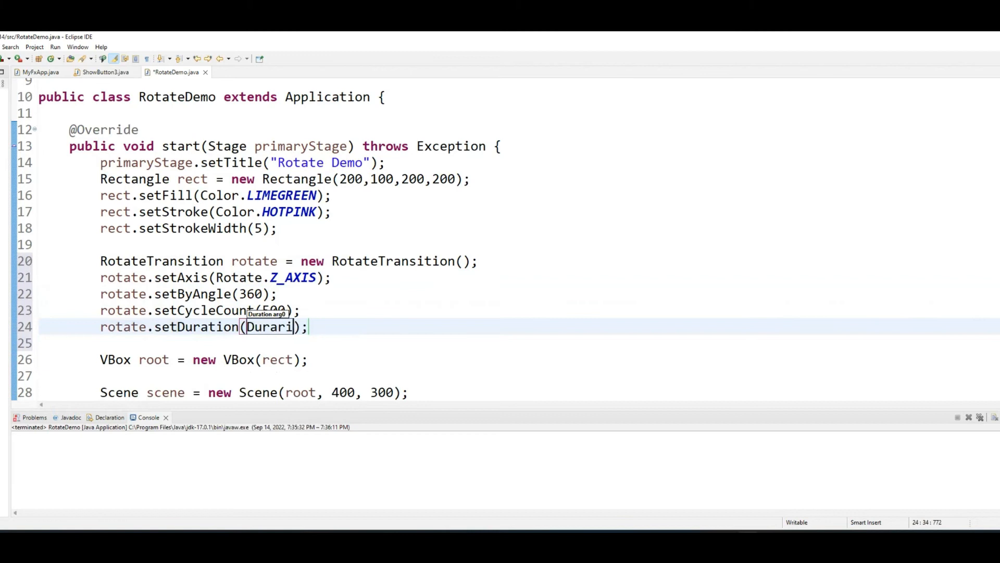
type("Duration.millis(10")
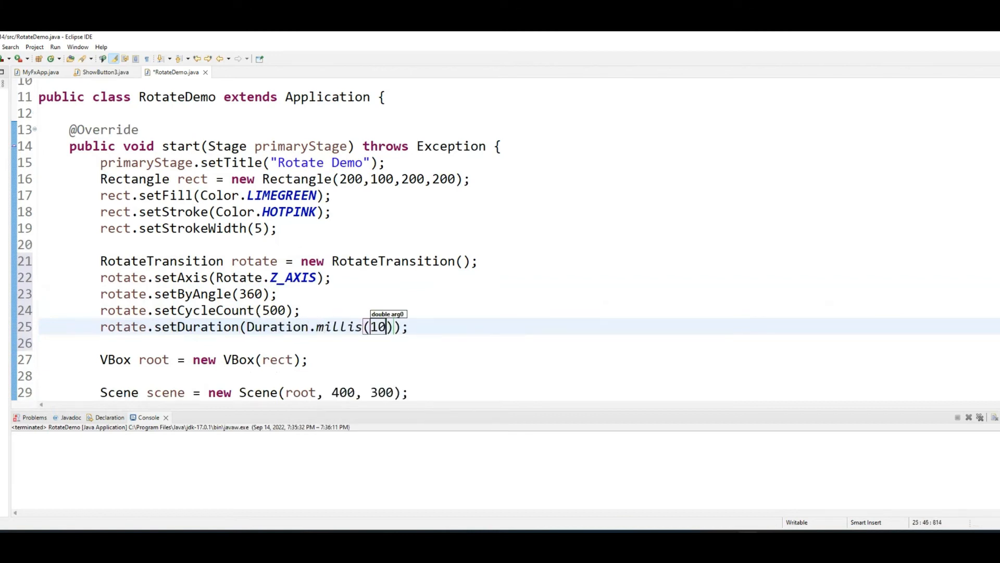
type("00")
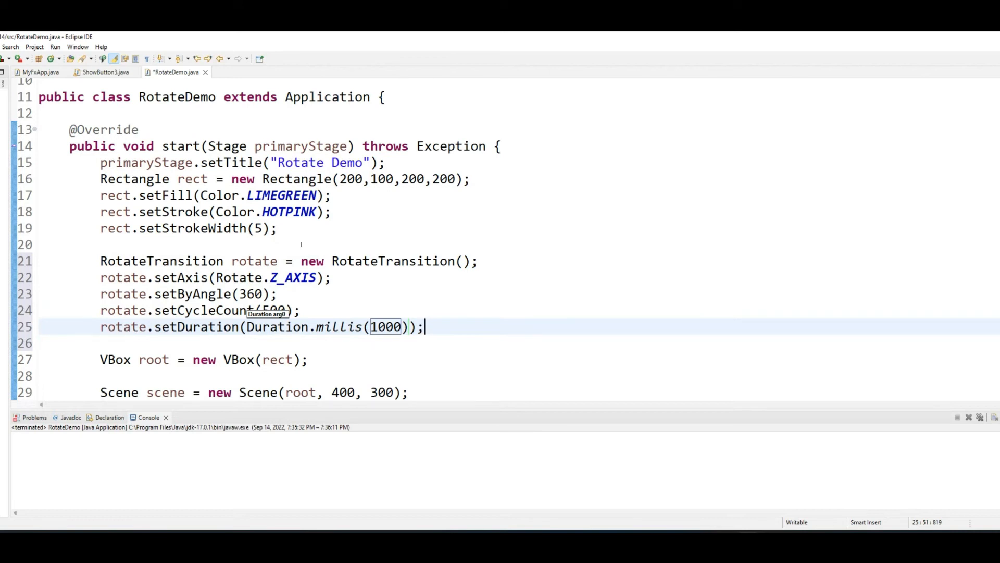
type("ro")
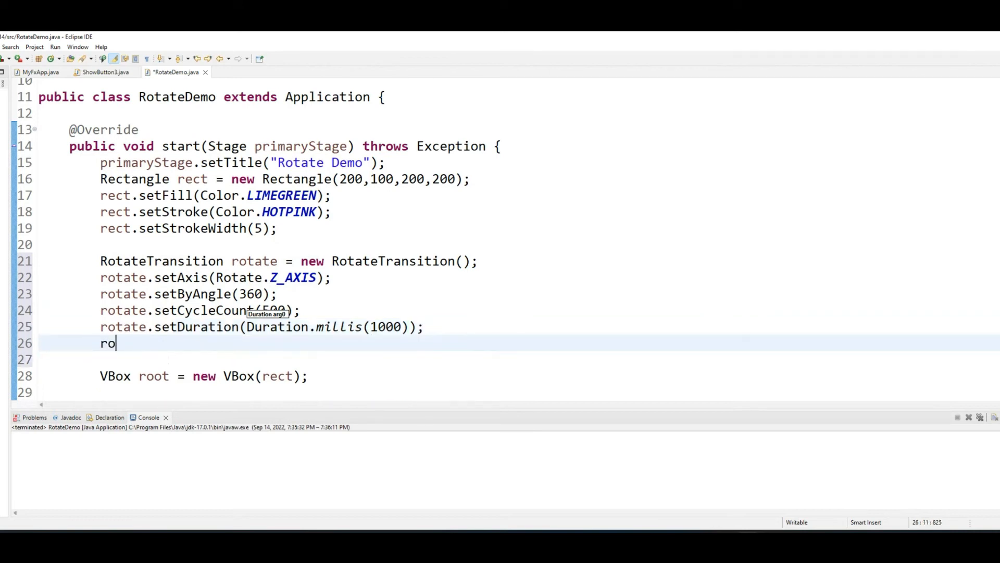
- Add rotate.setNode(rect) and rotate.play(), then pad root with Insets(50,0,0,50) in a 600×400 scene
type("tate.setNode(rect);")
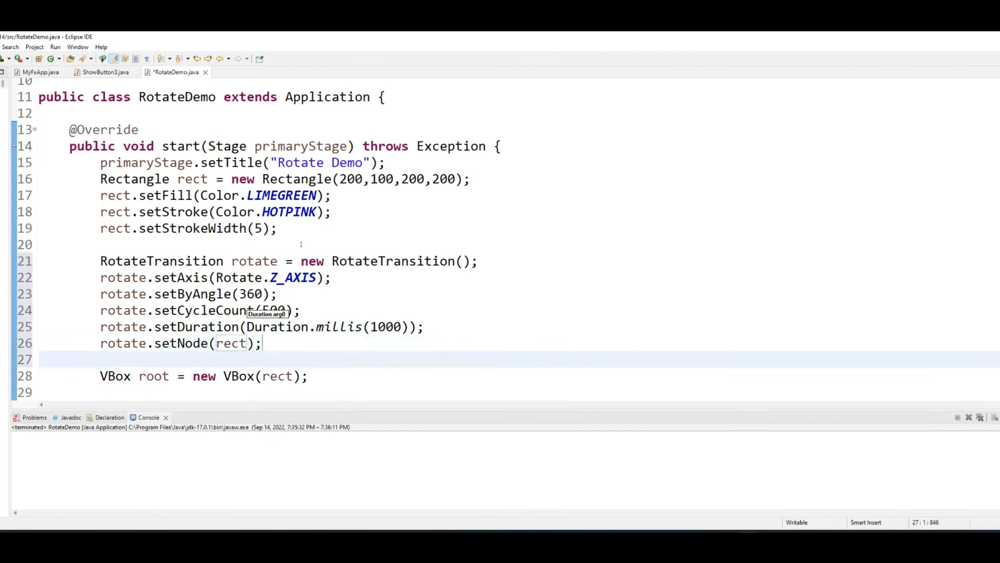
type("rotate.")
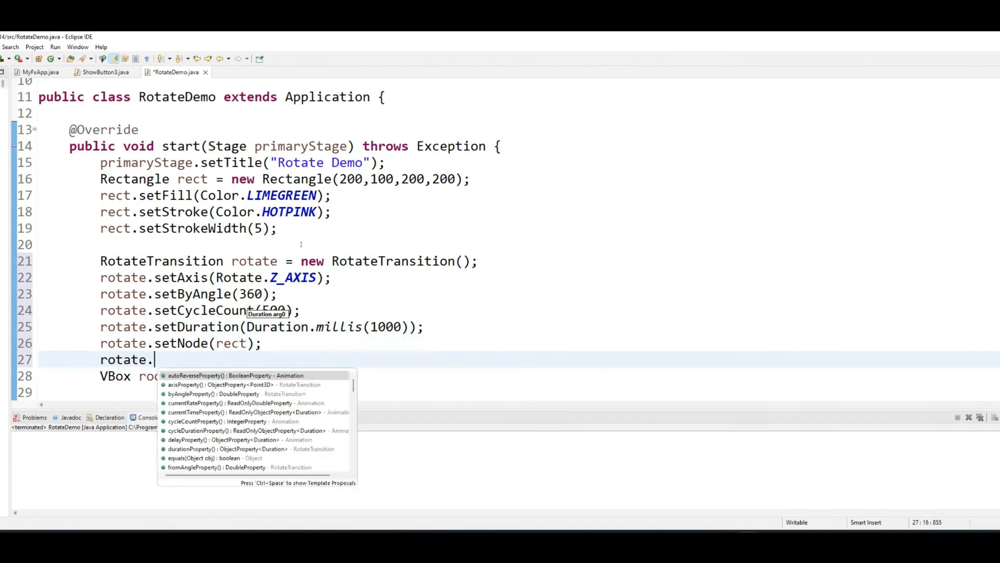
type("play();")
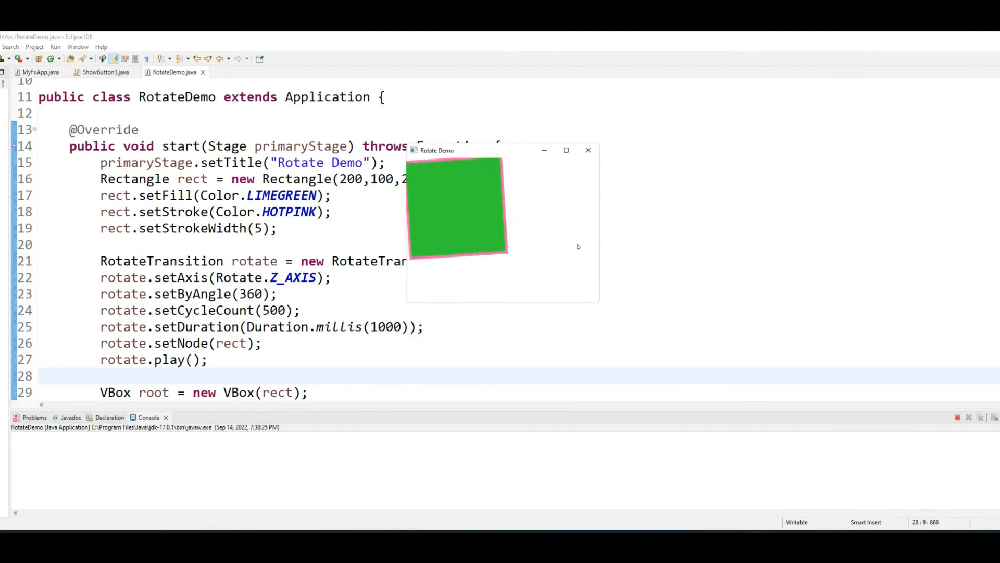
type("root.setPadding(new Insets(50,0,0,50));")
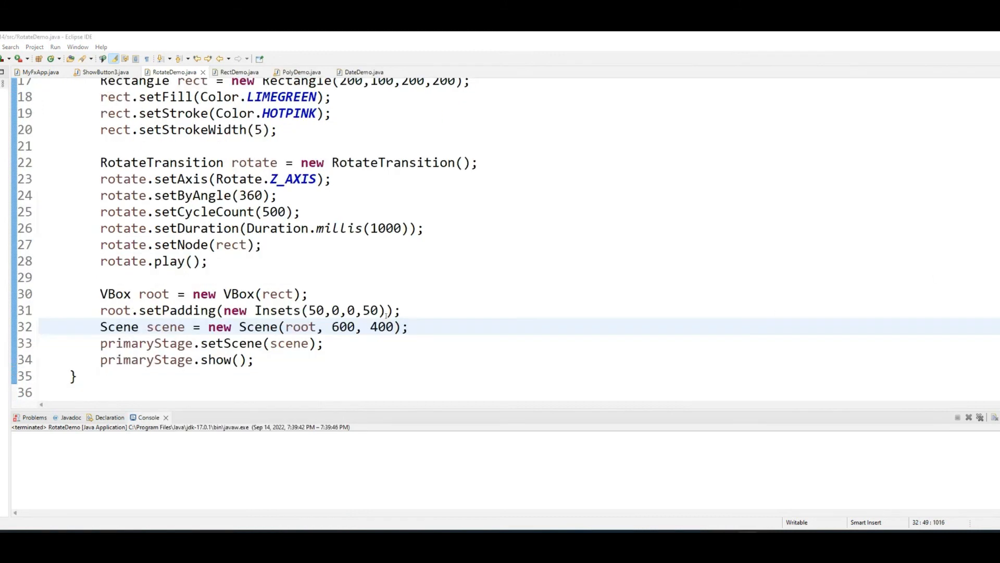
scroll("down", 3)
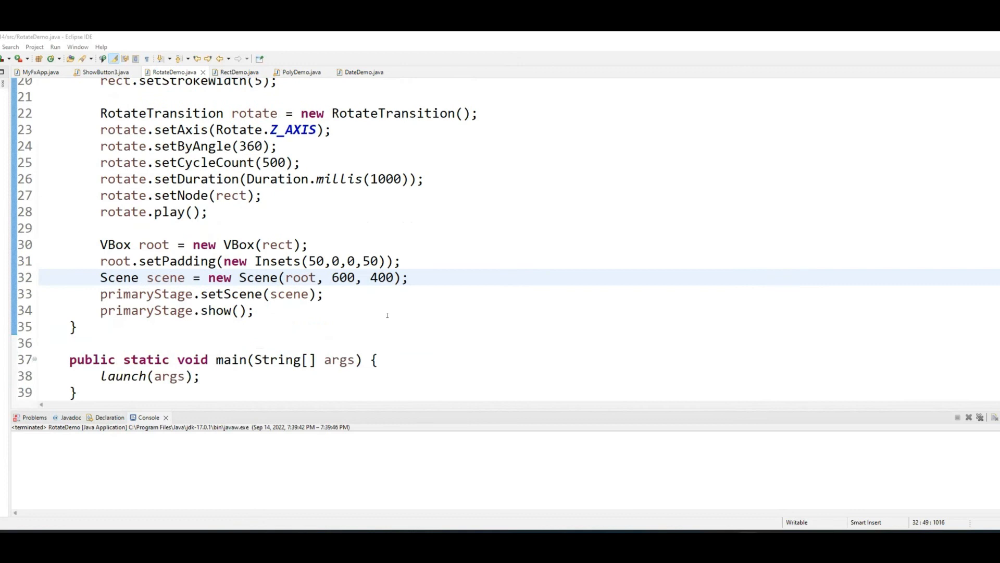
mouse_move(167, 192)
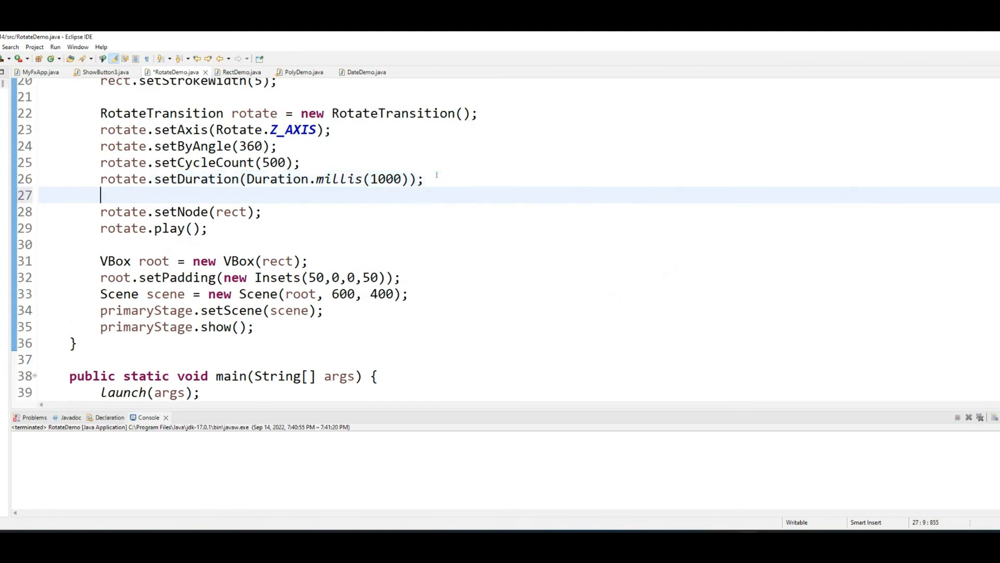
- Insert rotate.setAutoReverse(true) above setNode and run the demo to watch the square spin
type("rotate")
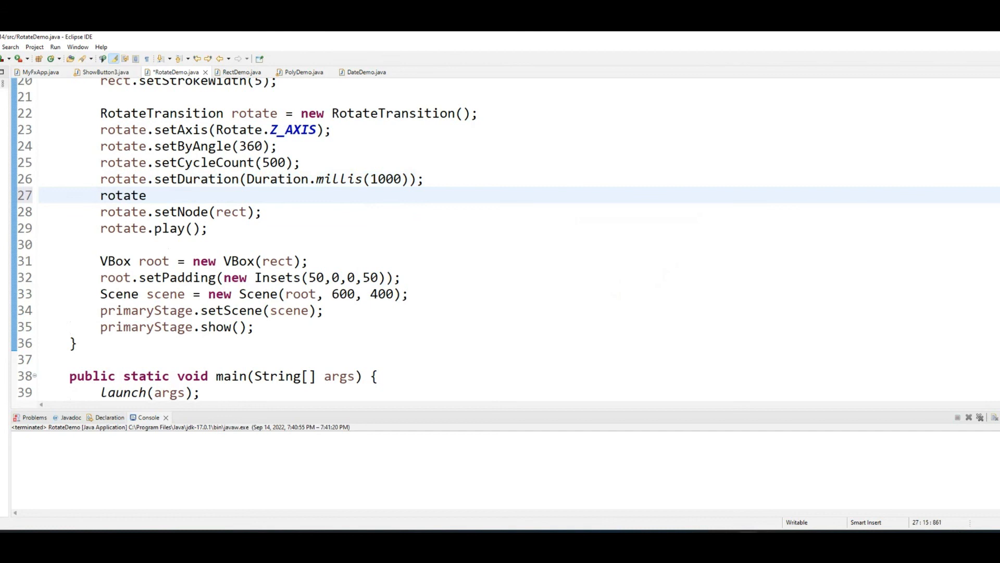
type(".setAutoReverse(true);")
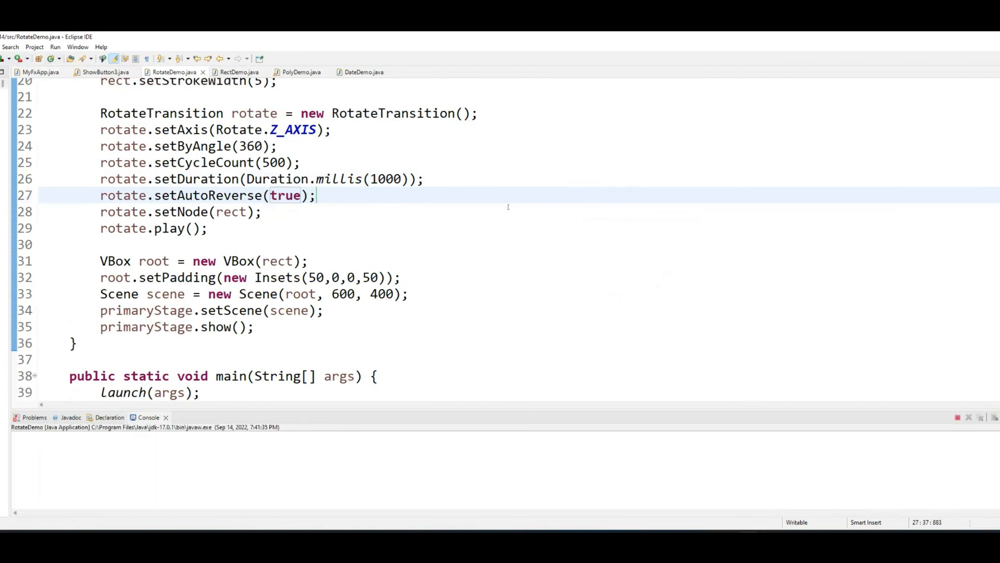
left_click(55, 47)
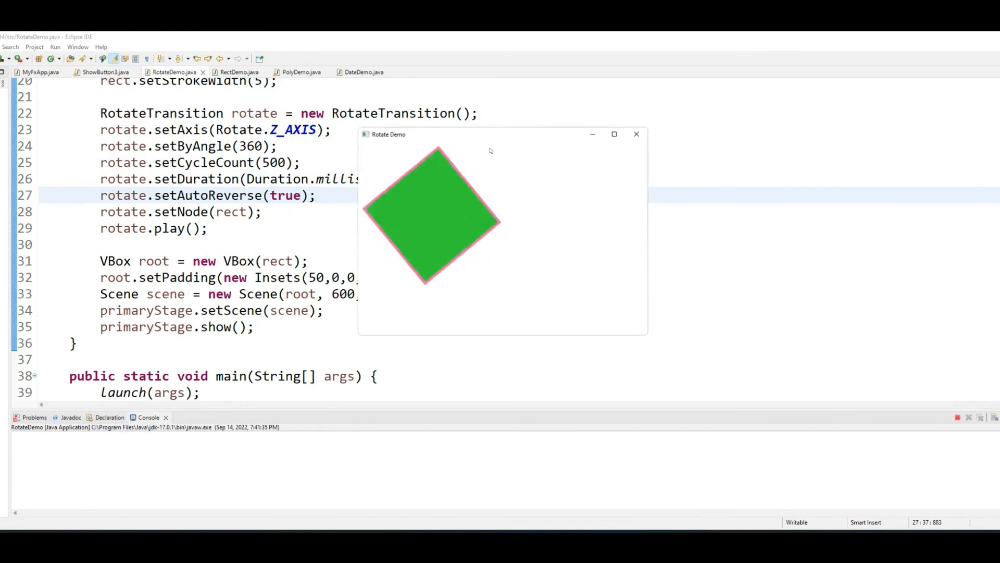